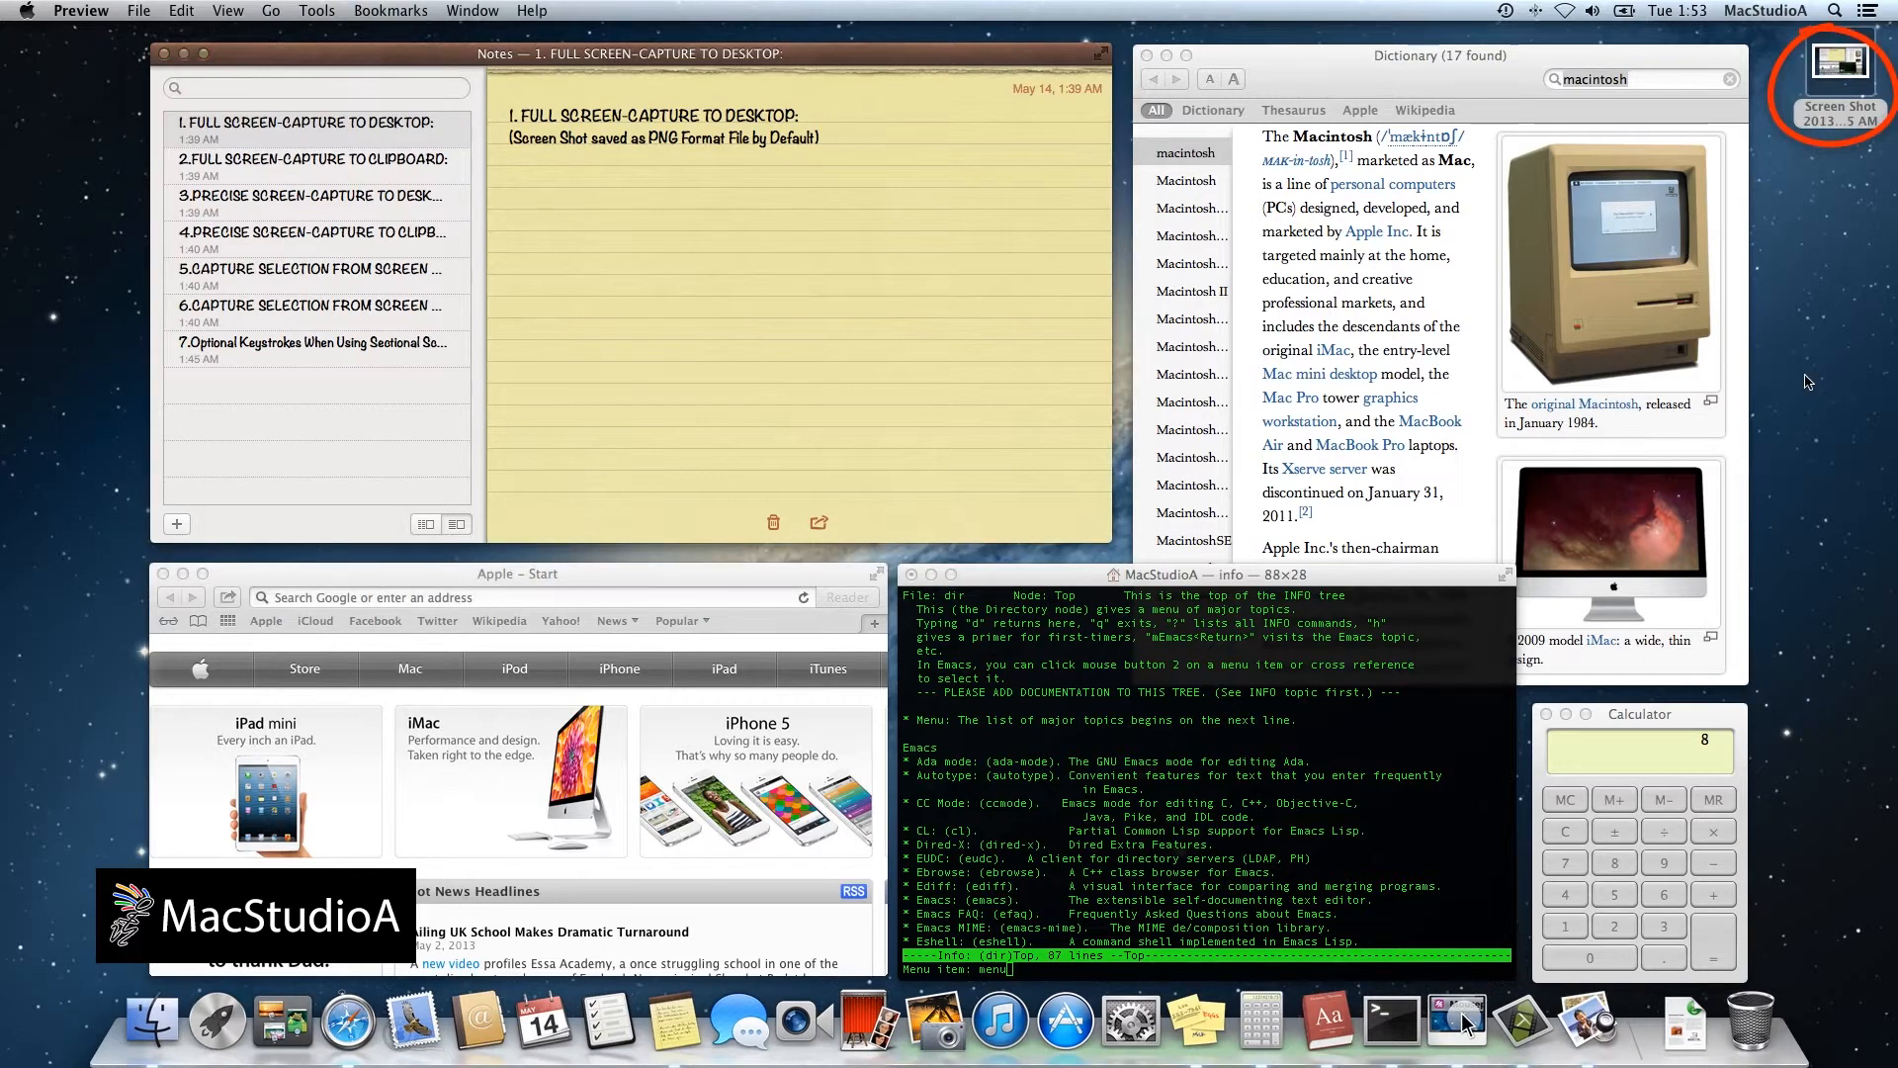
Hide the open windows to reveal the new full-screen screenshot file on the desktop.
key("F11")
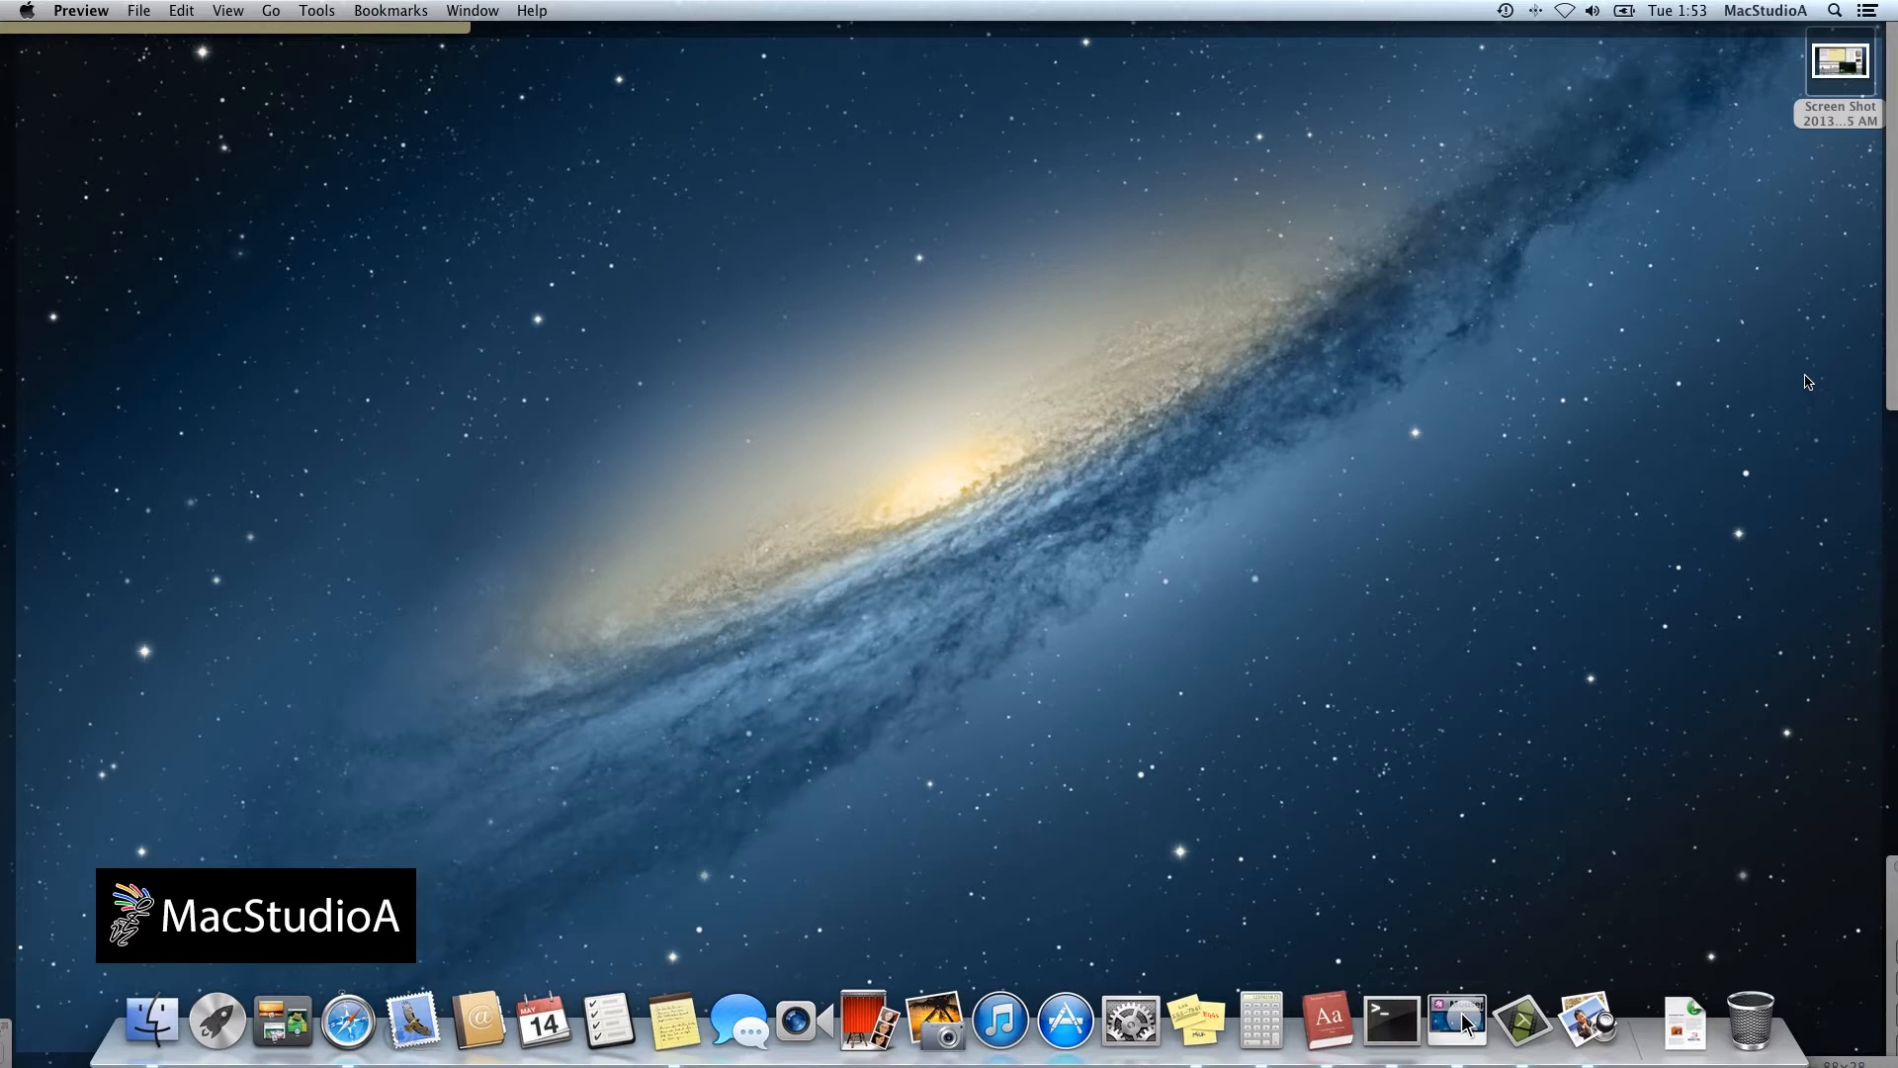
mouse_move(1835, 121)
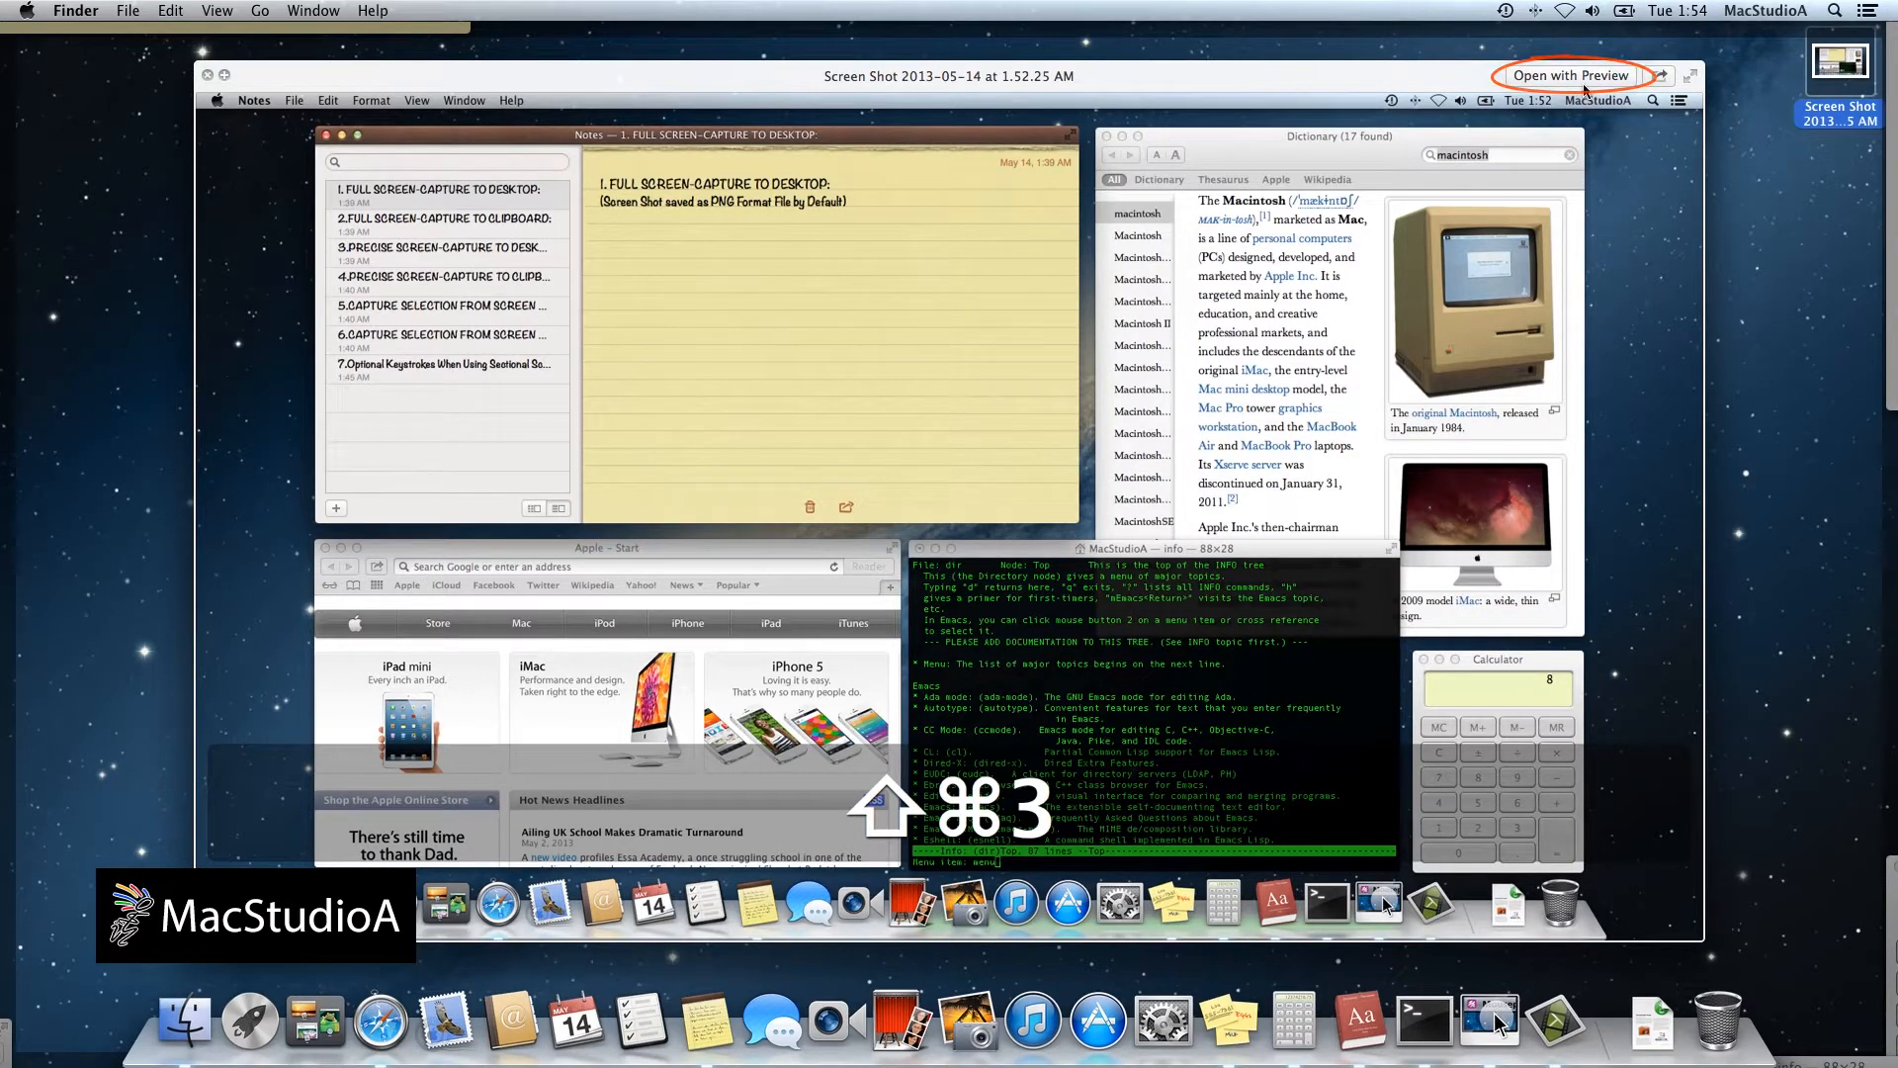
mouse_move(1805, 123)
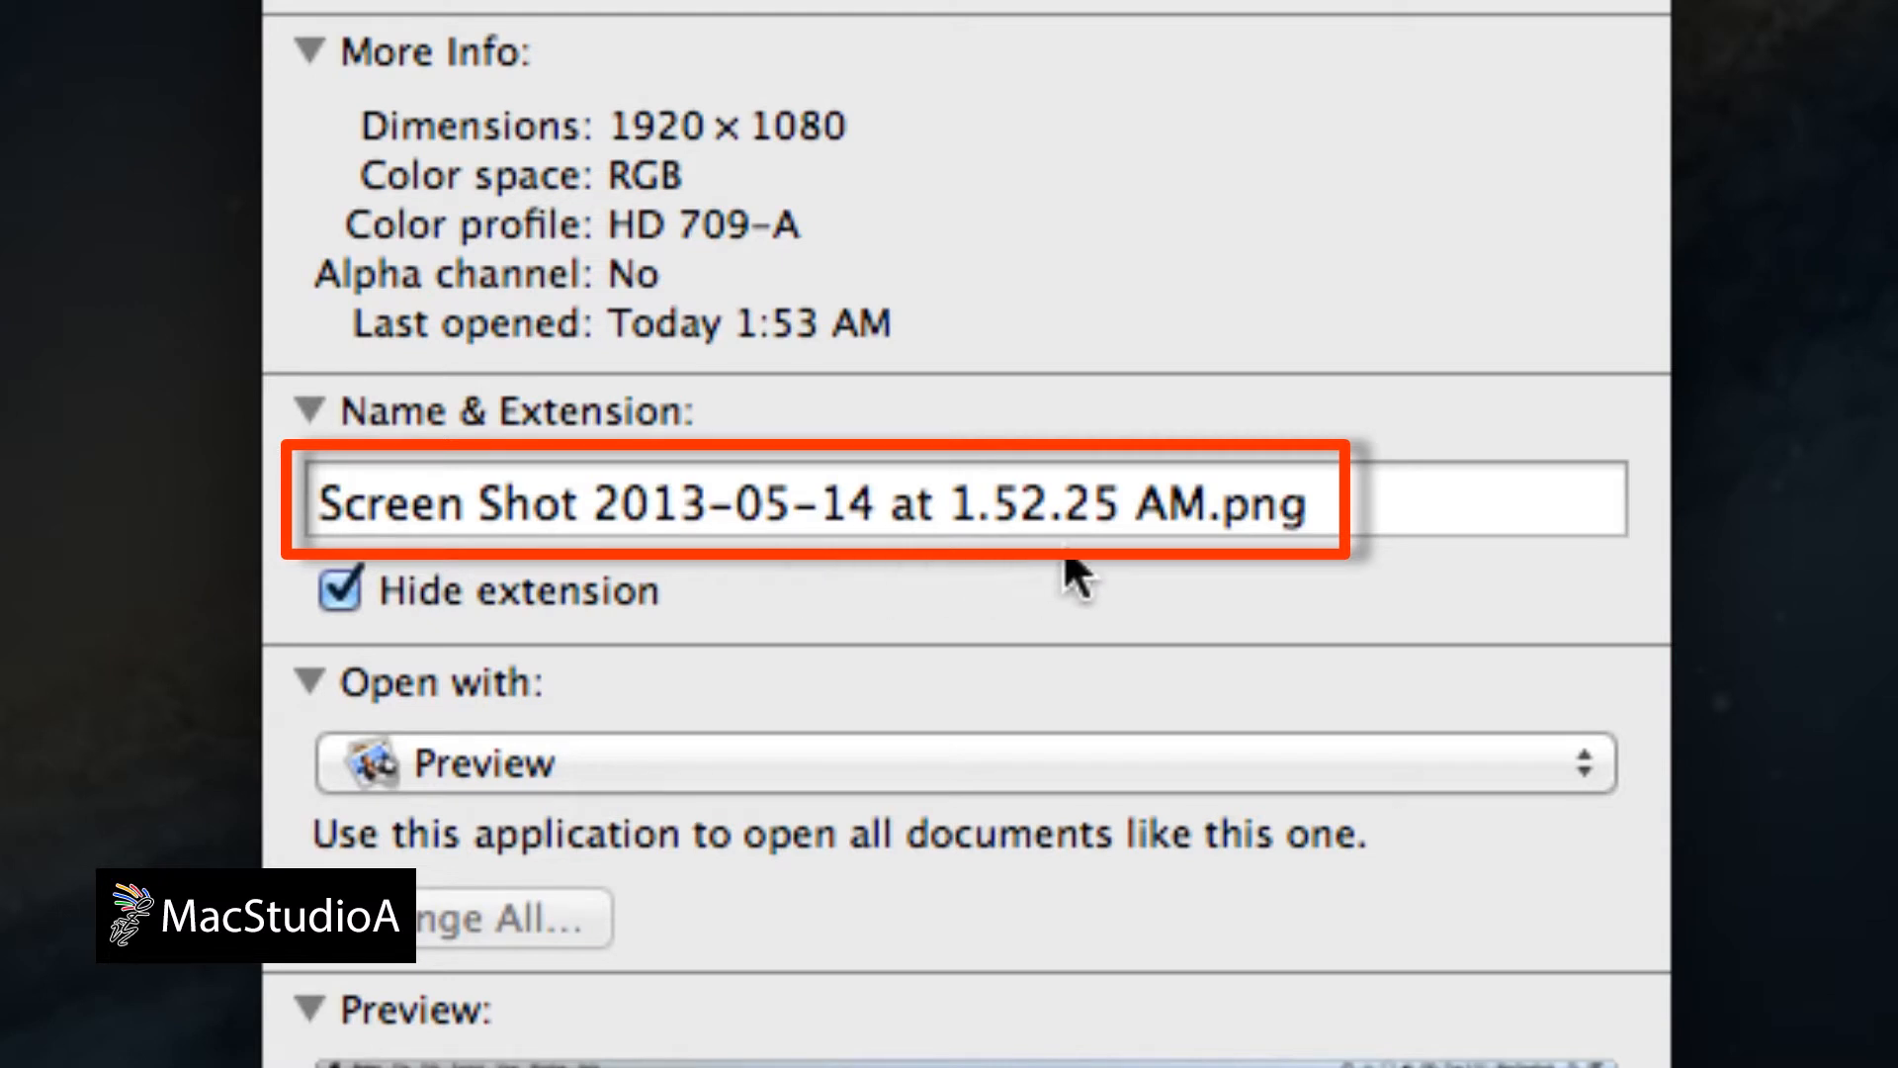
mouse_move(1155, 578)
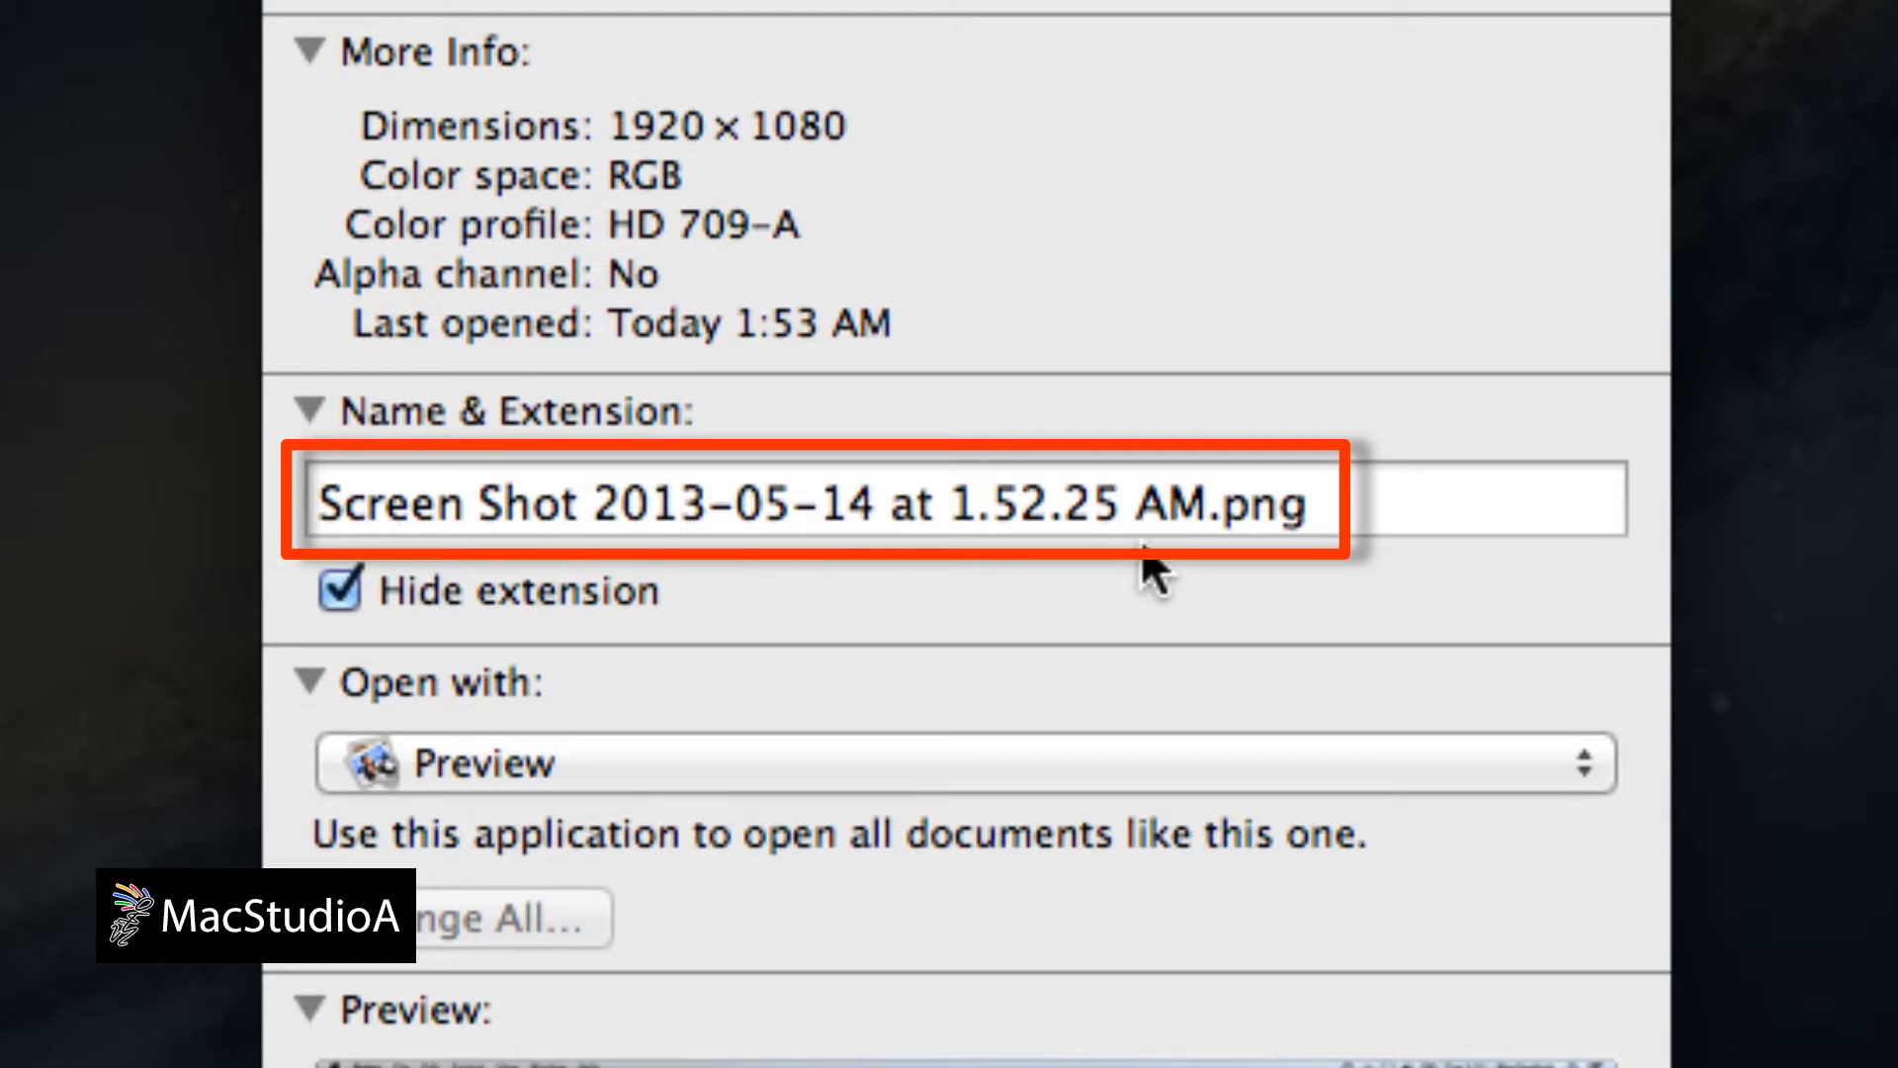
mouse_move(1307, 581)
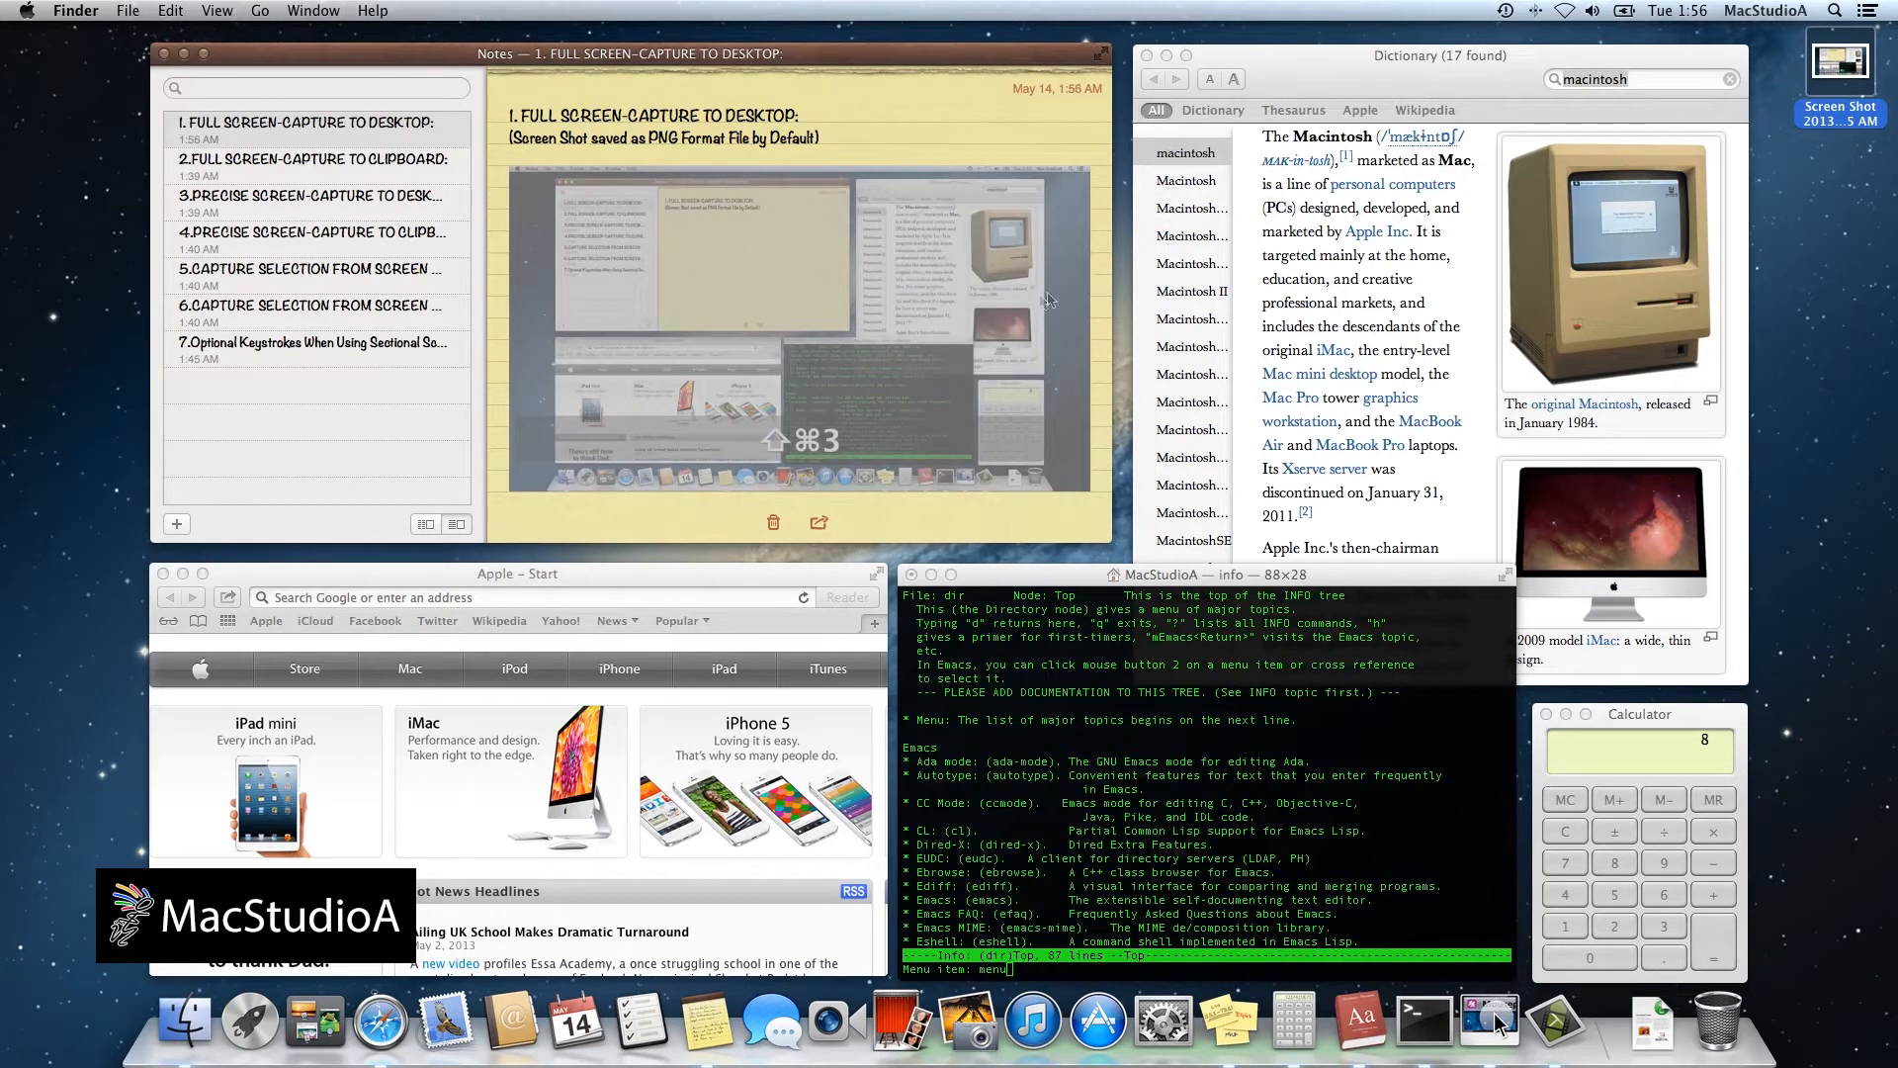
Open the clipboard-capture note in Notes and capture the full screen to the clipboard.
left_click(799, 303)
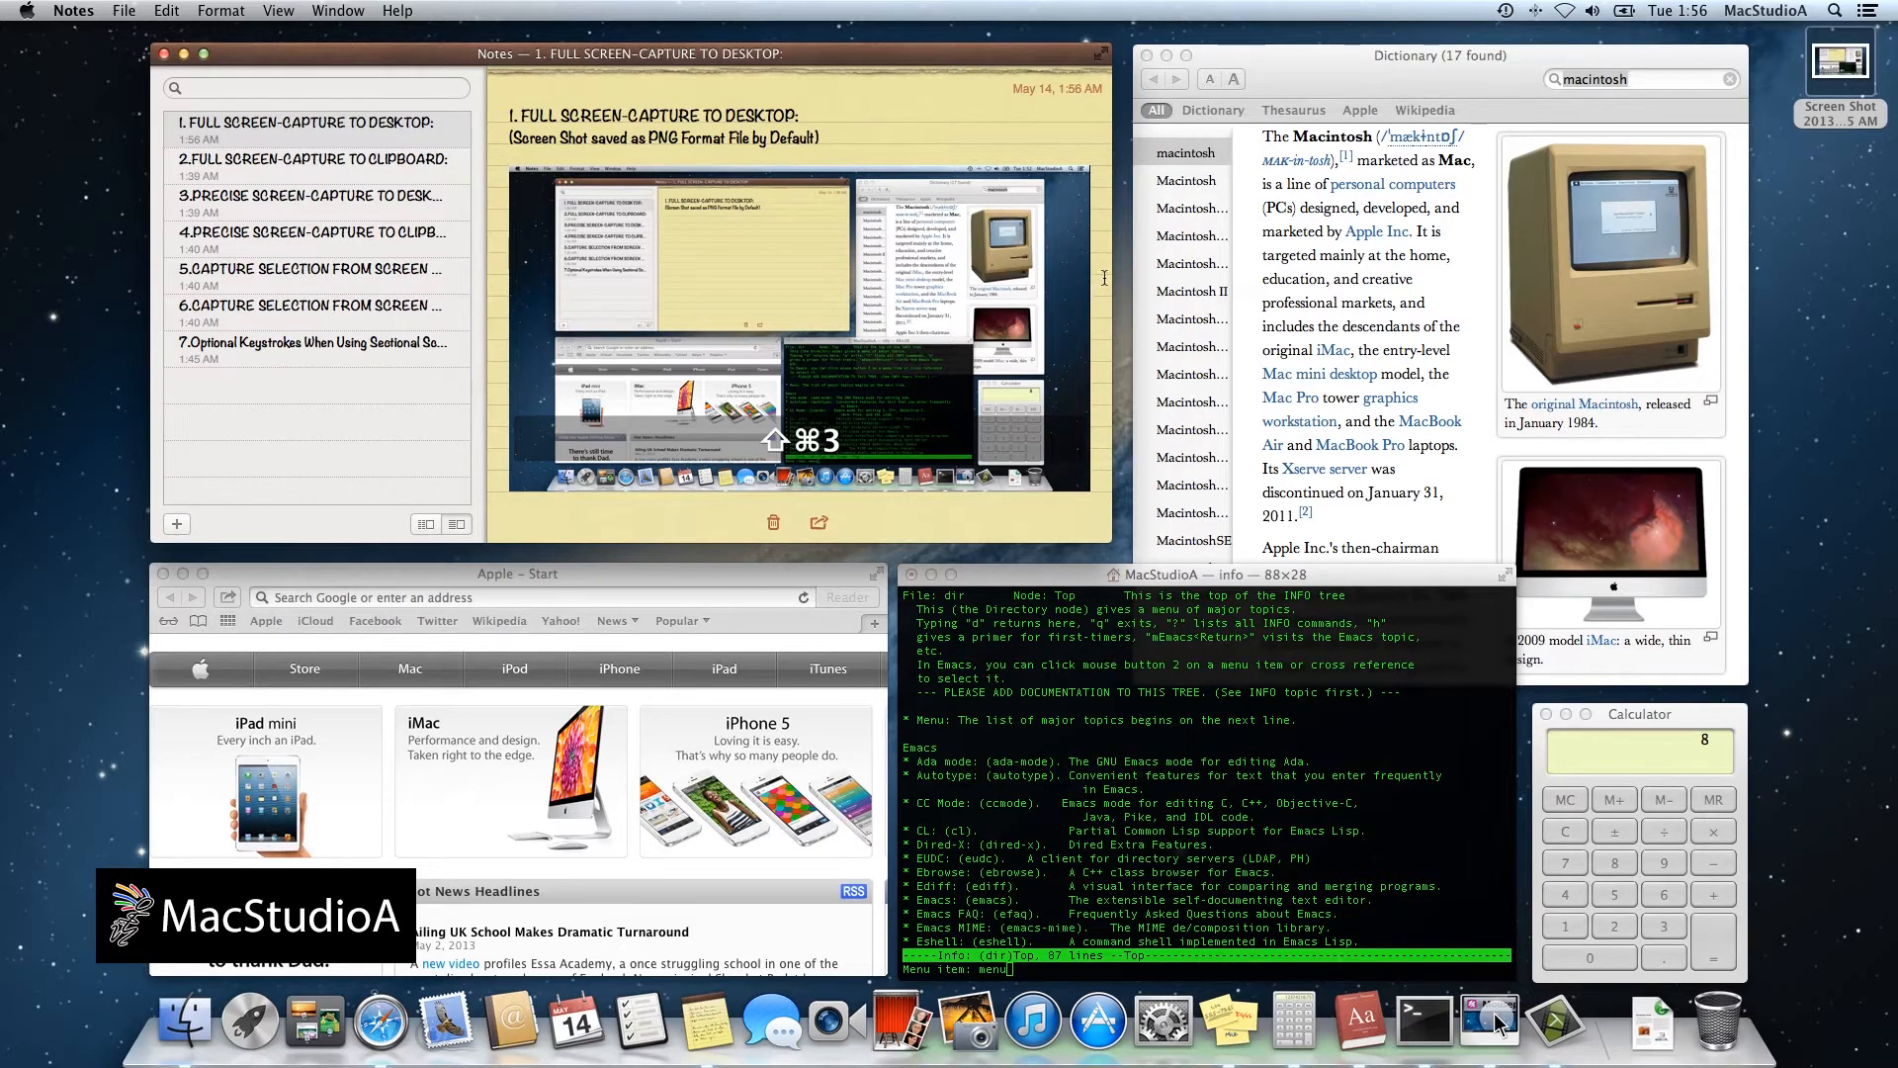
mouse_move(287, 159)
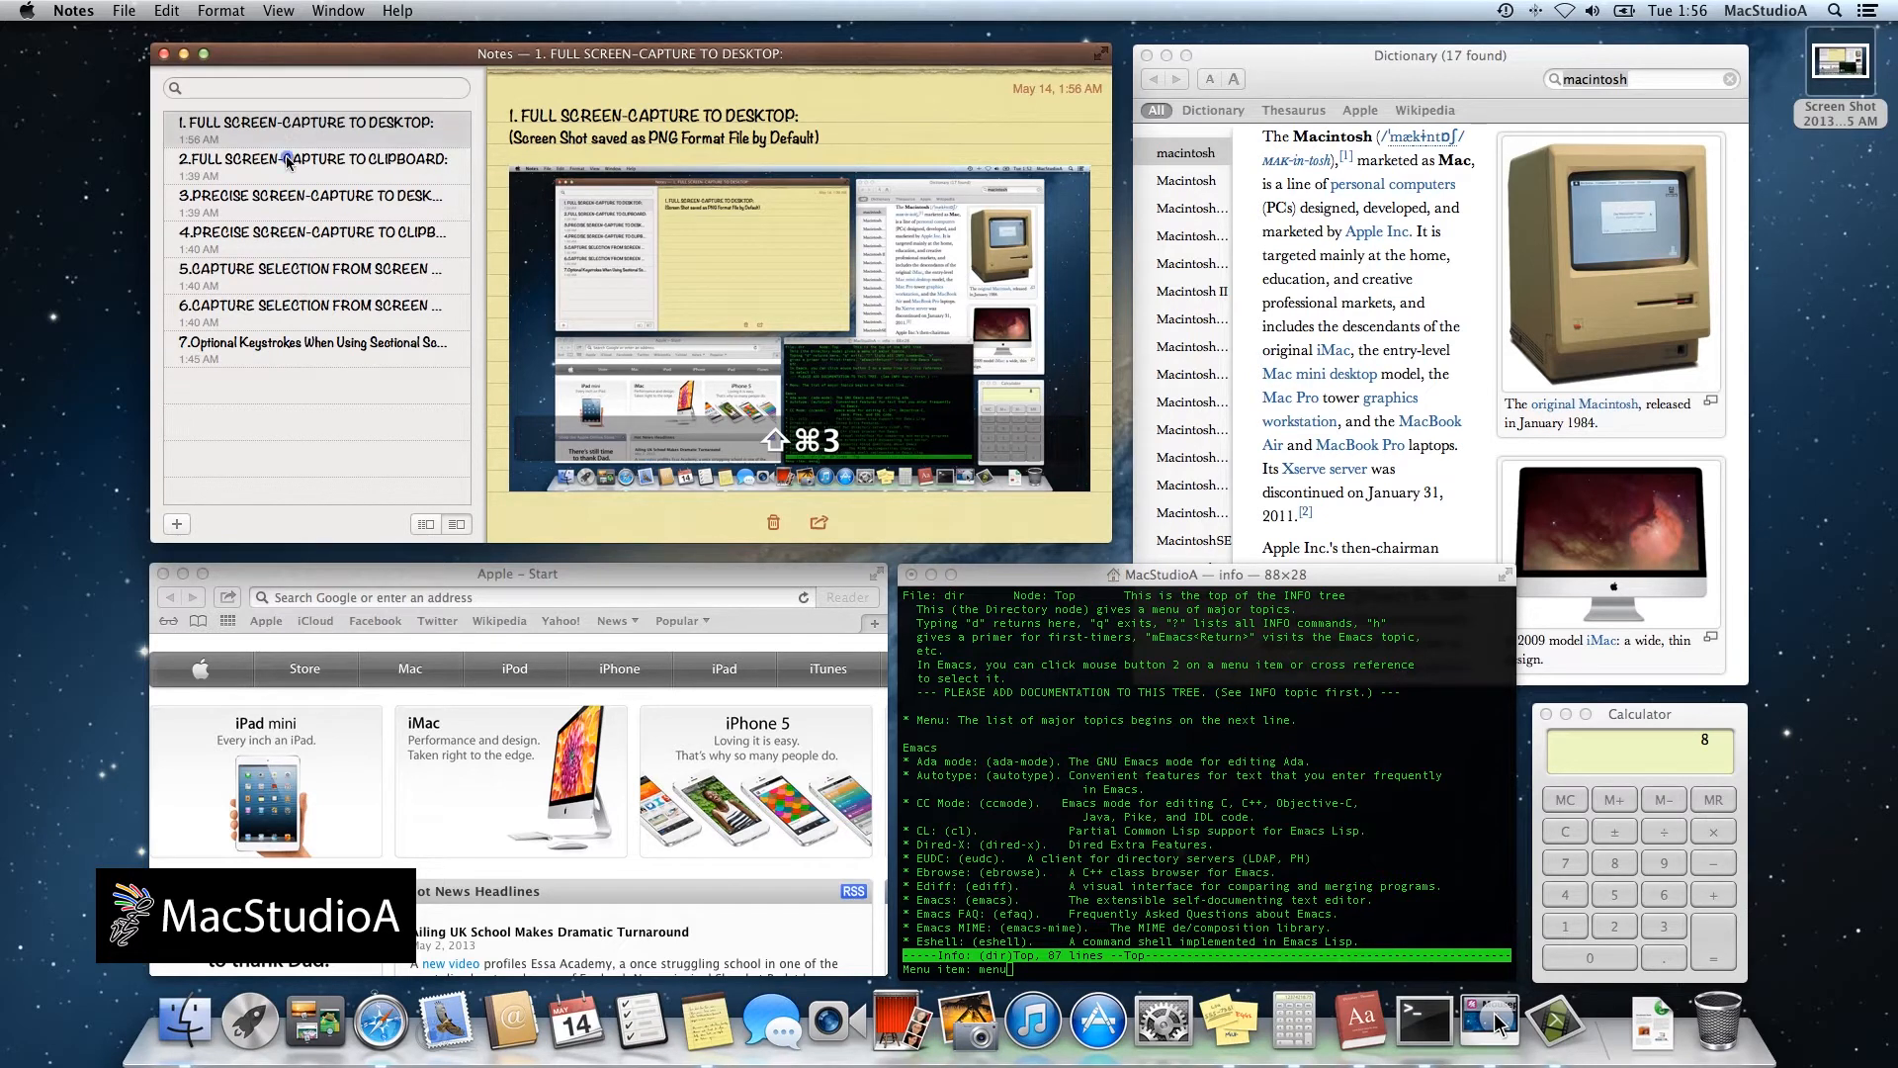
left_click(312, 167)
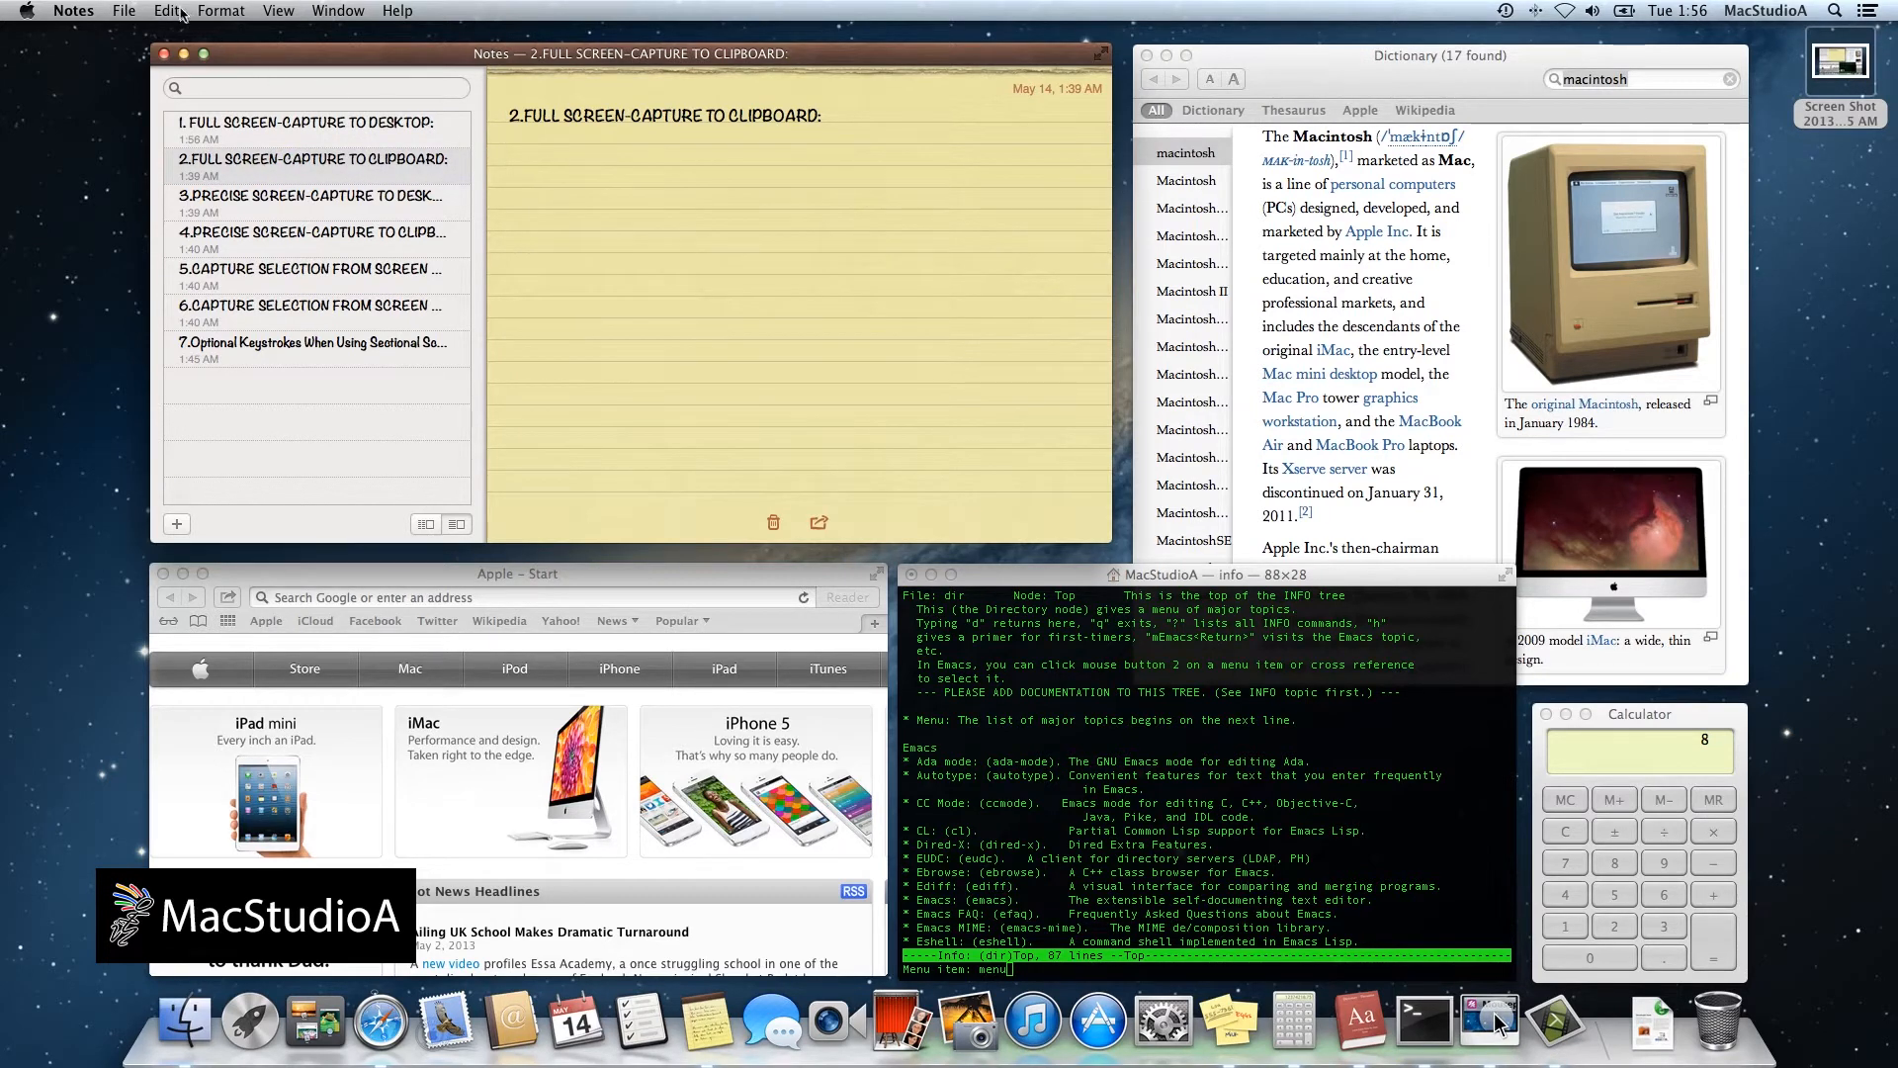
left_click(166, 10)
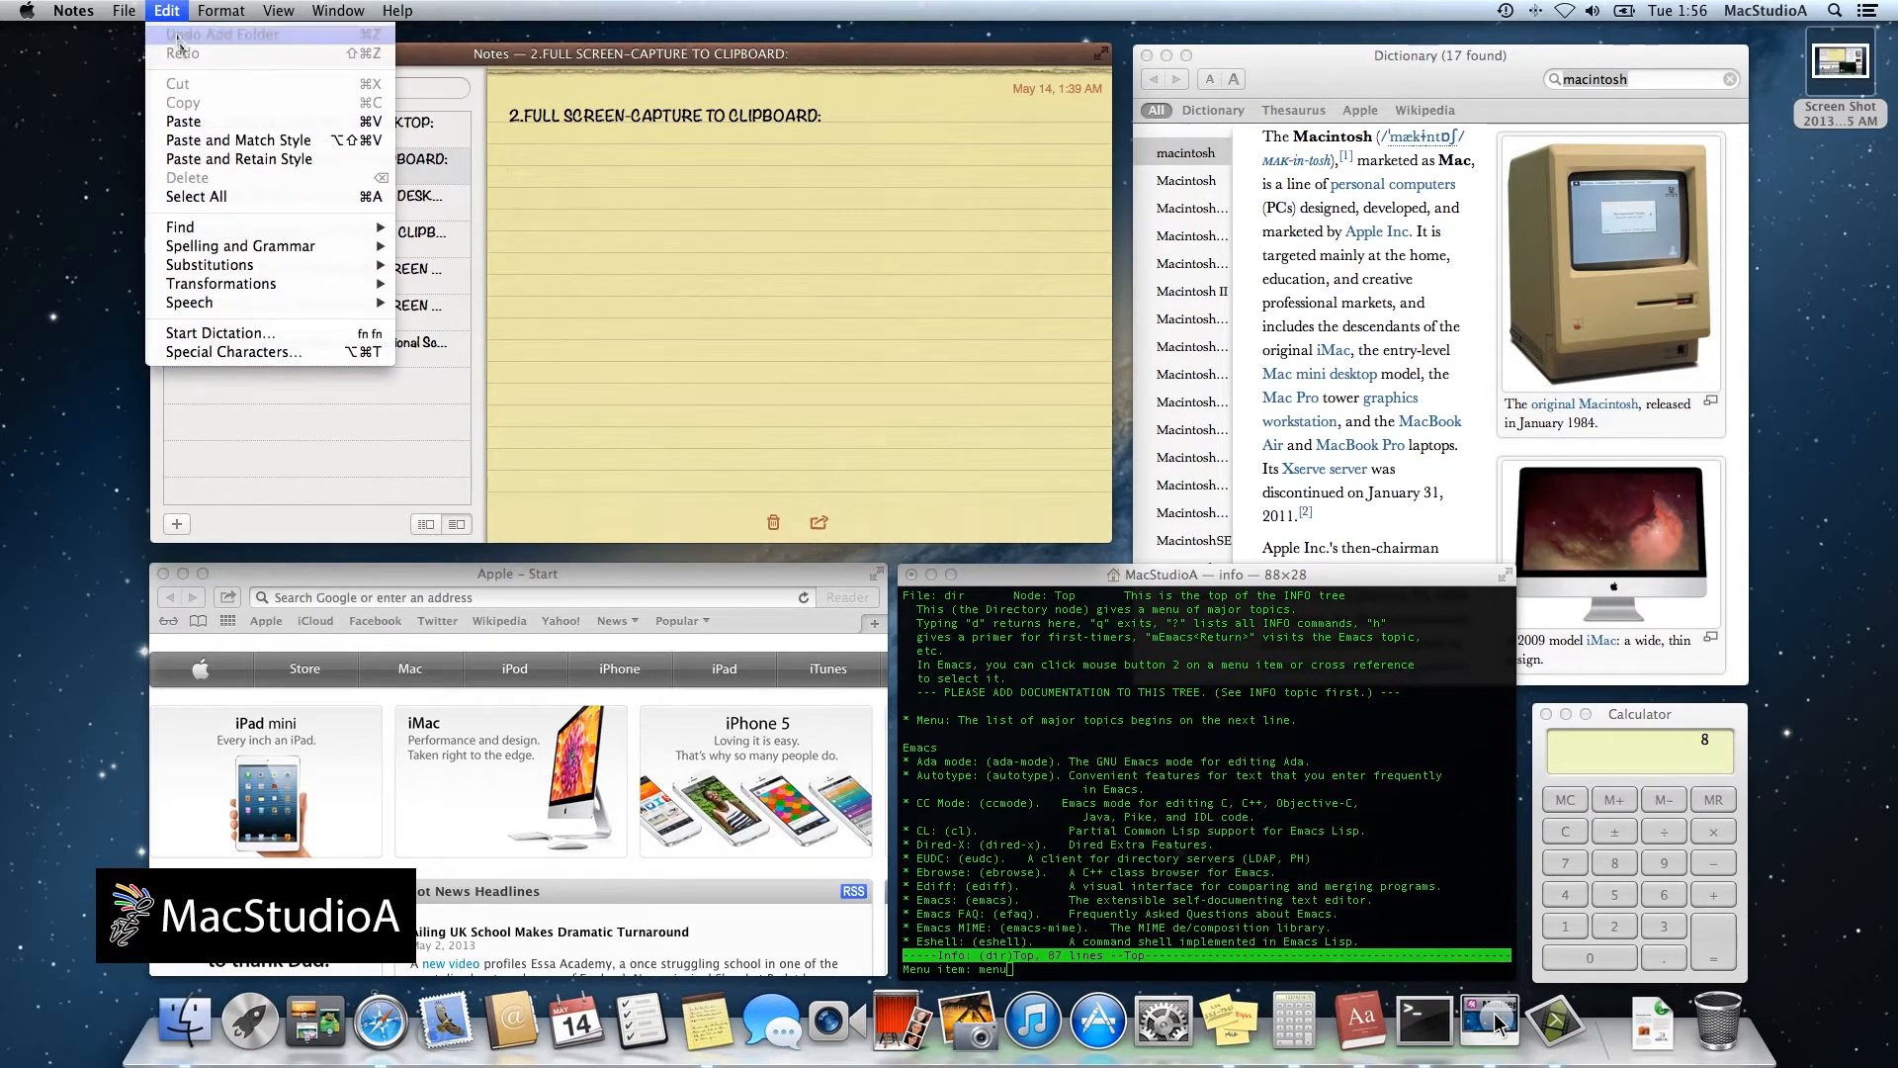
mouse_move(183, 121)
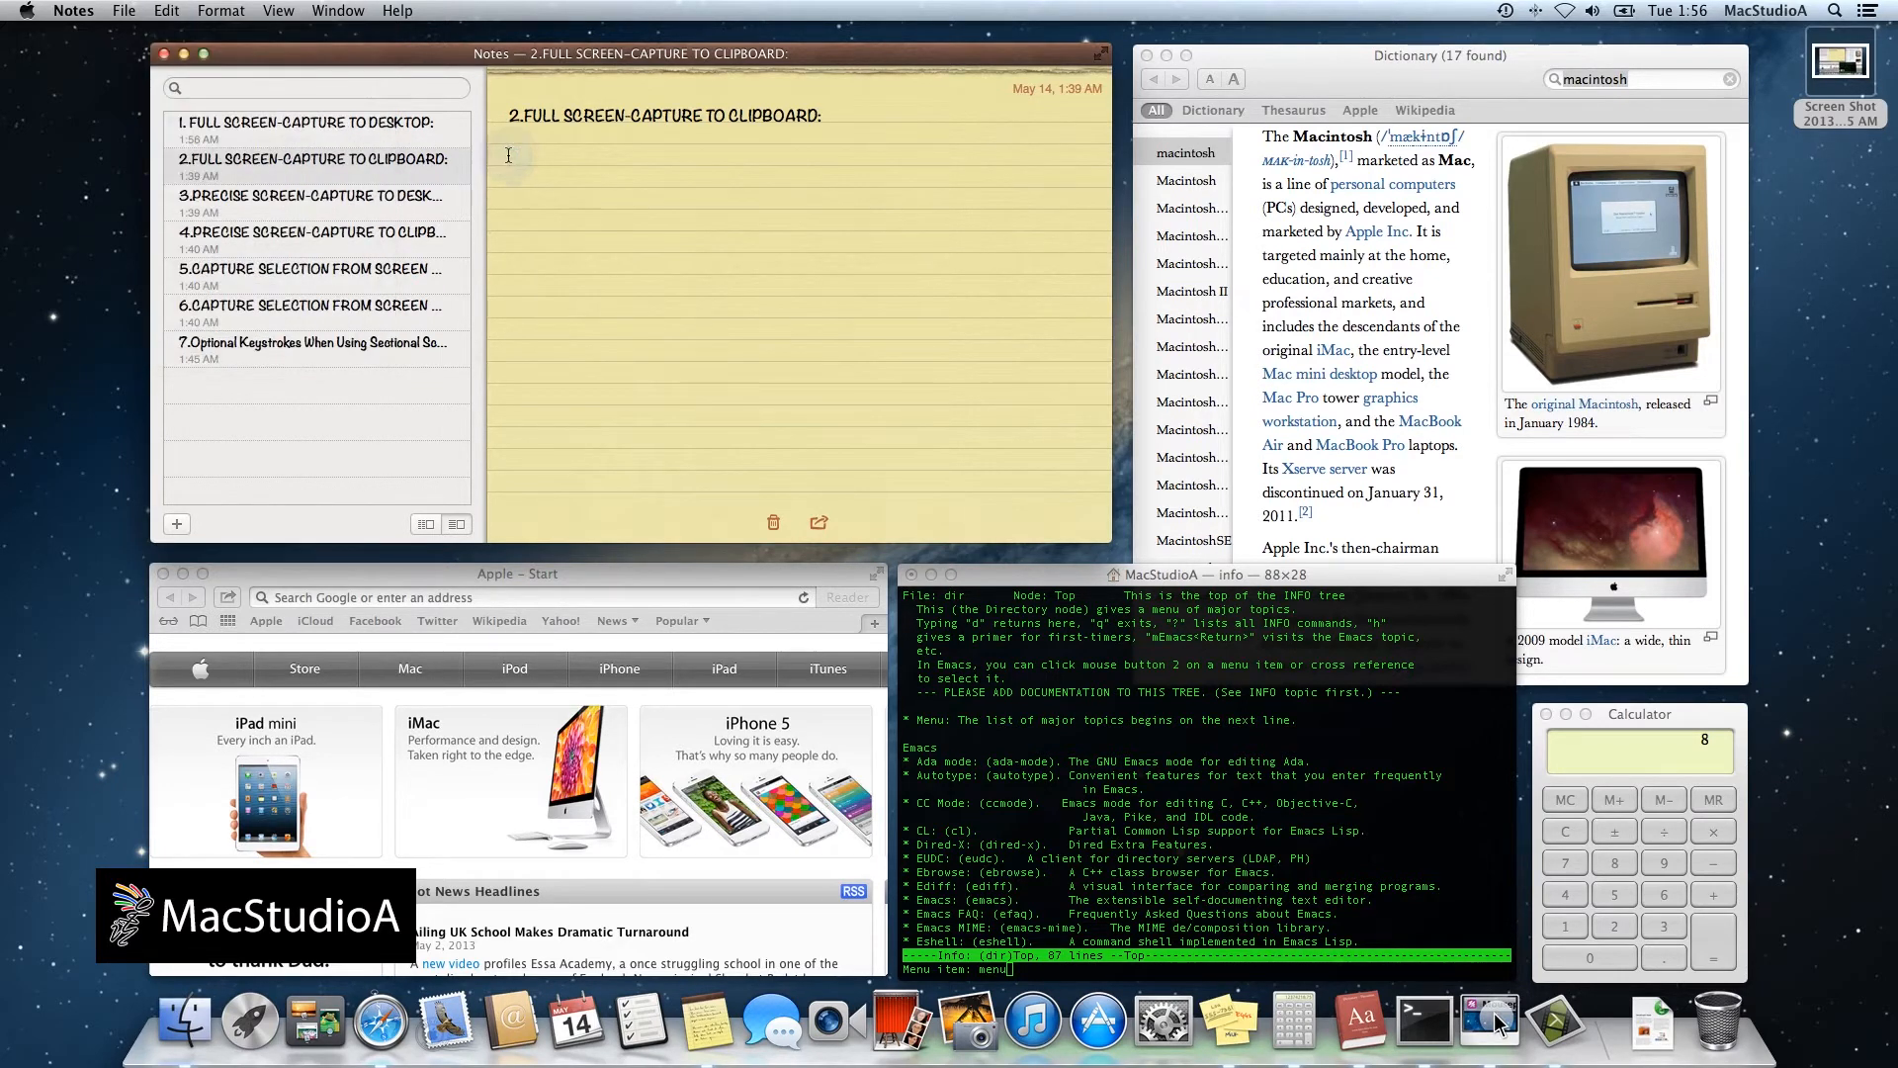
key("cmd+v")
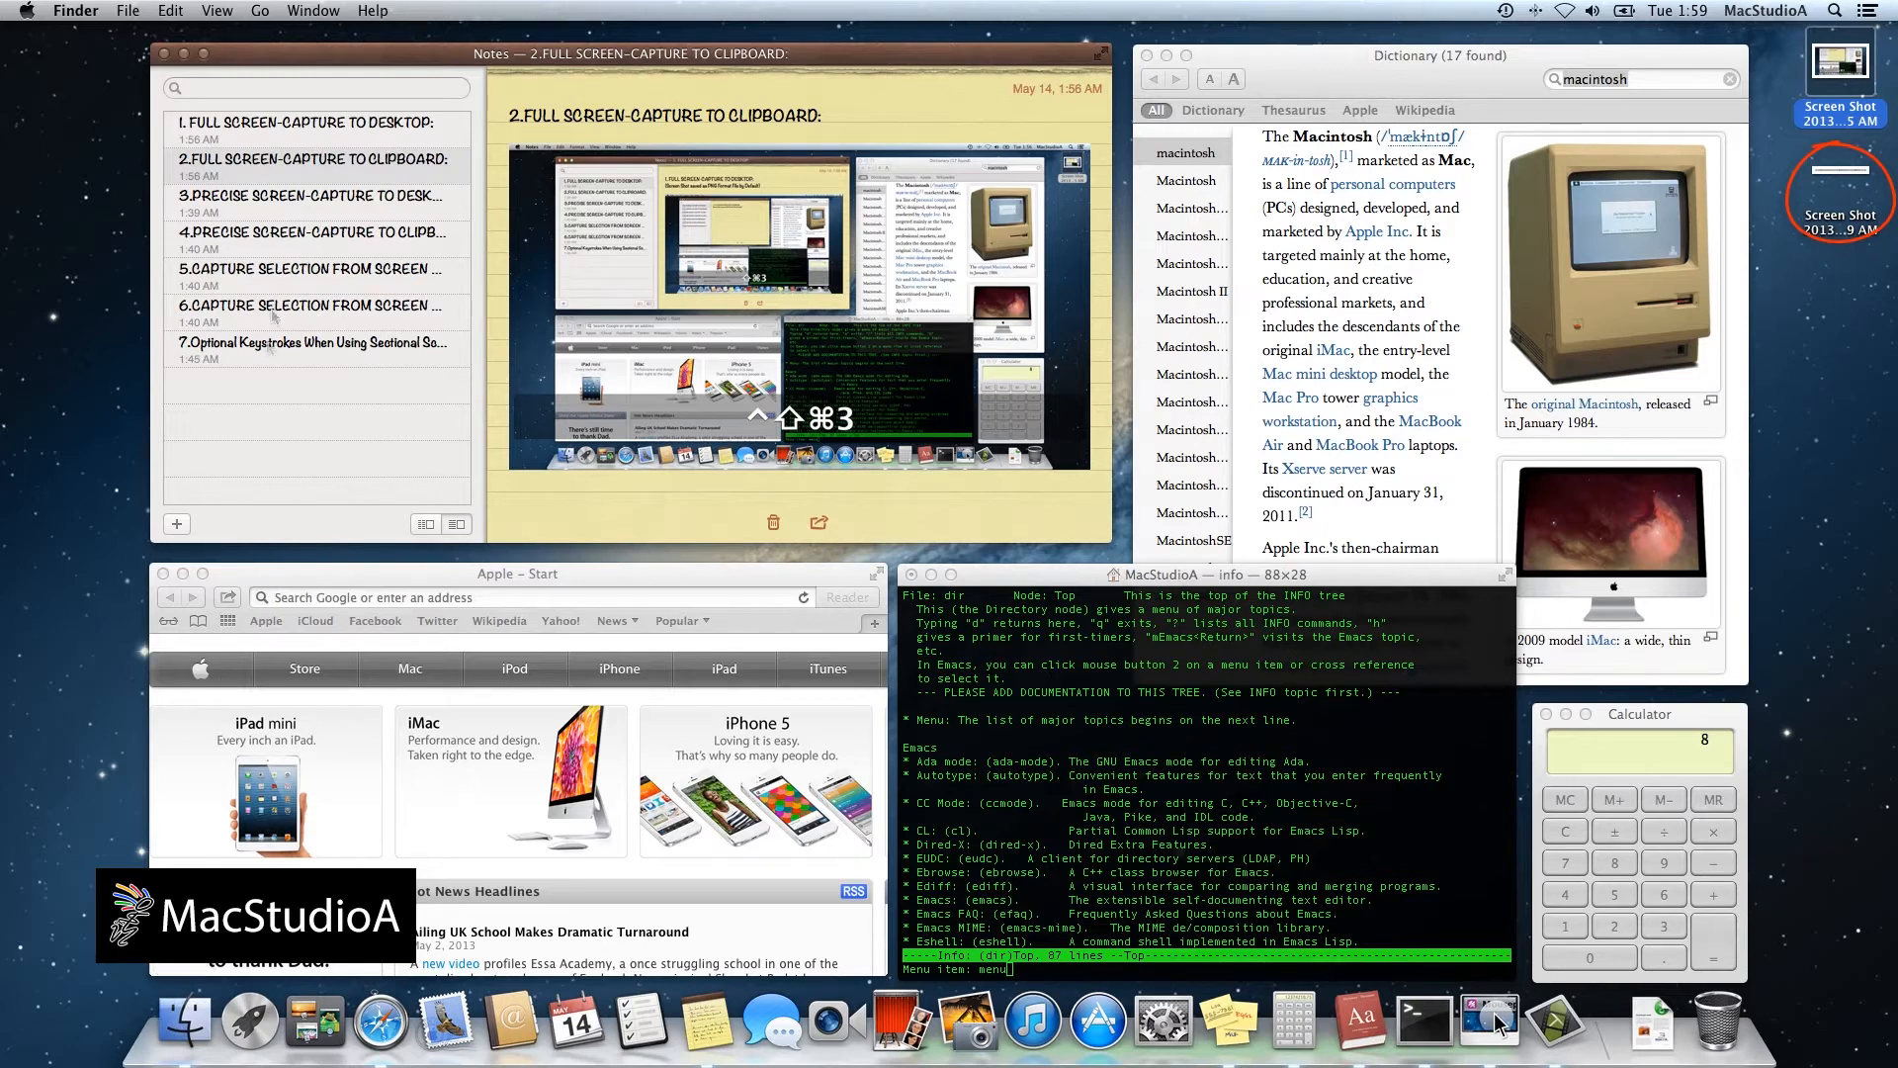
Open the precise desktop-capture note and put the cursor in its body.
left_click(312, 204)
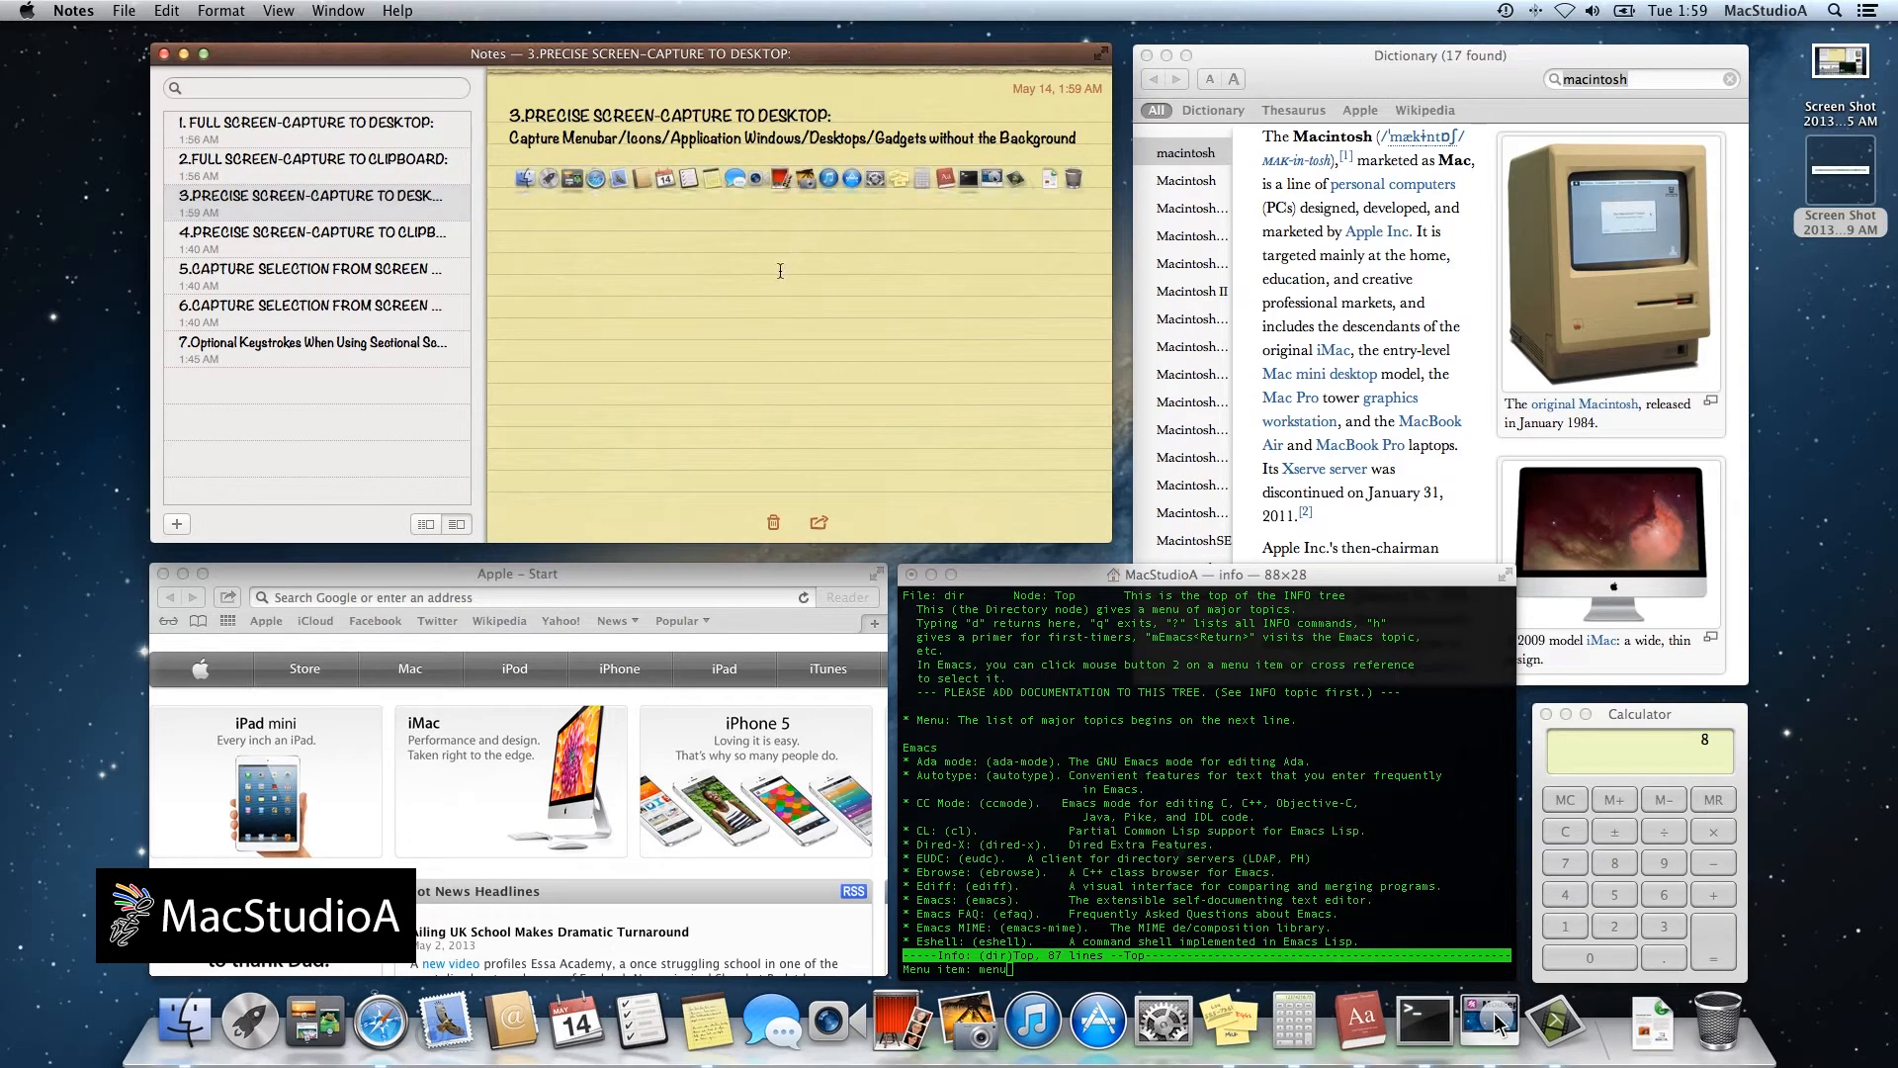
left_click(314, 232)
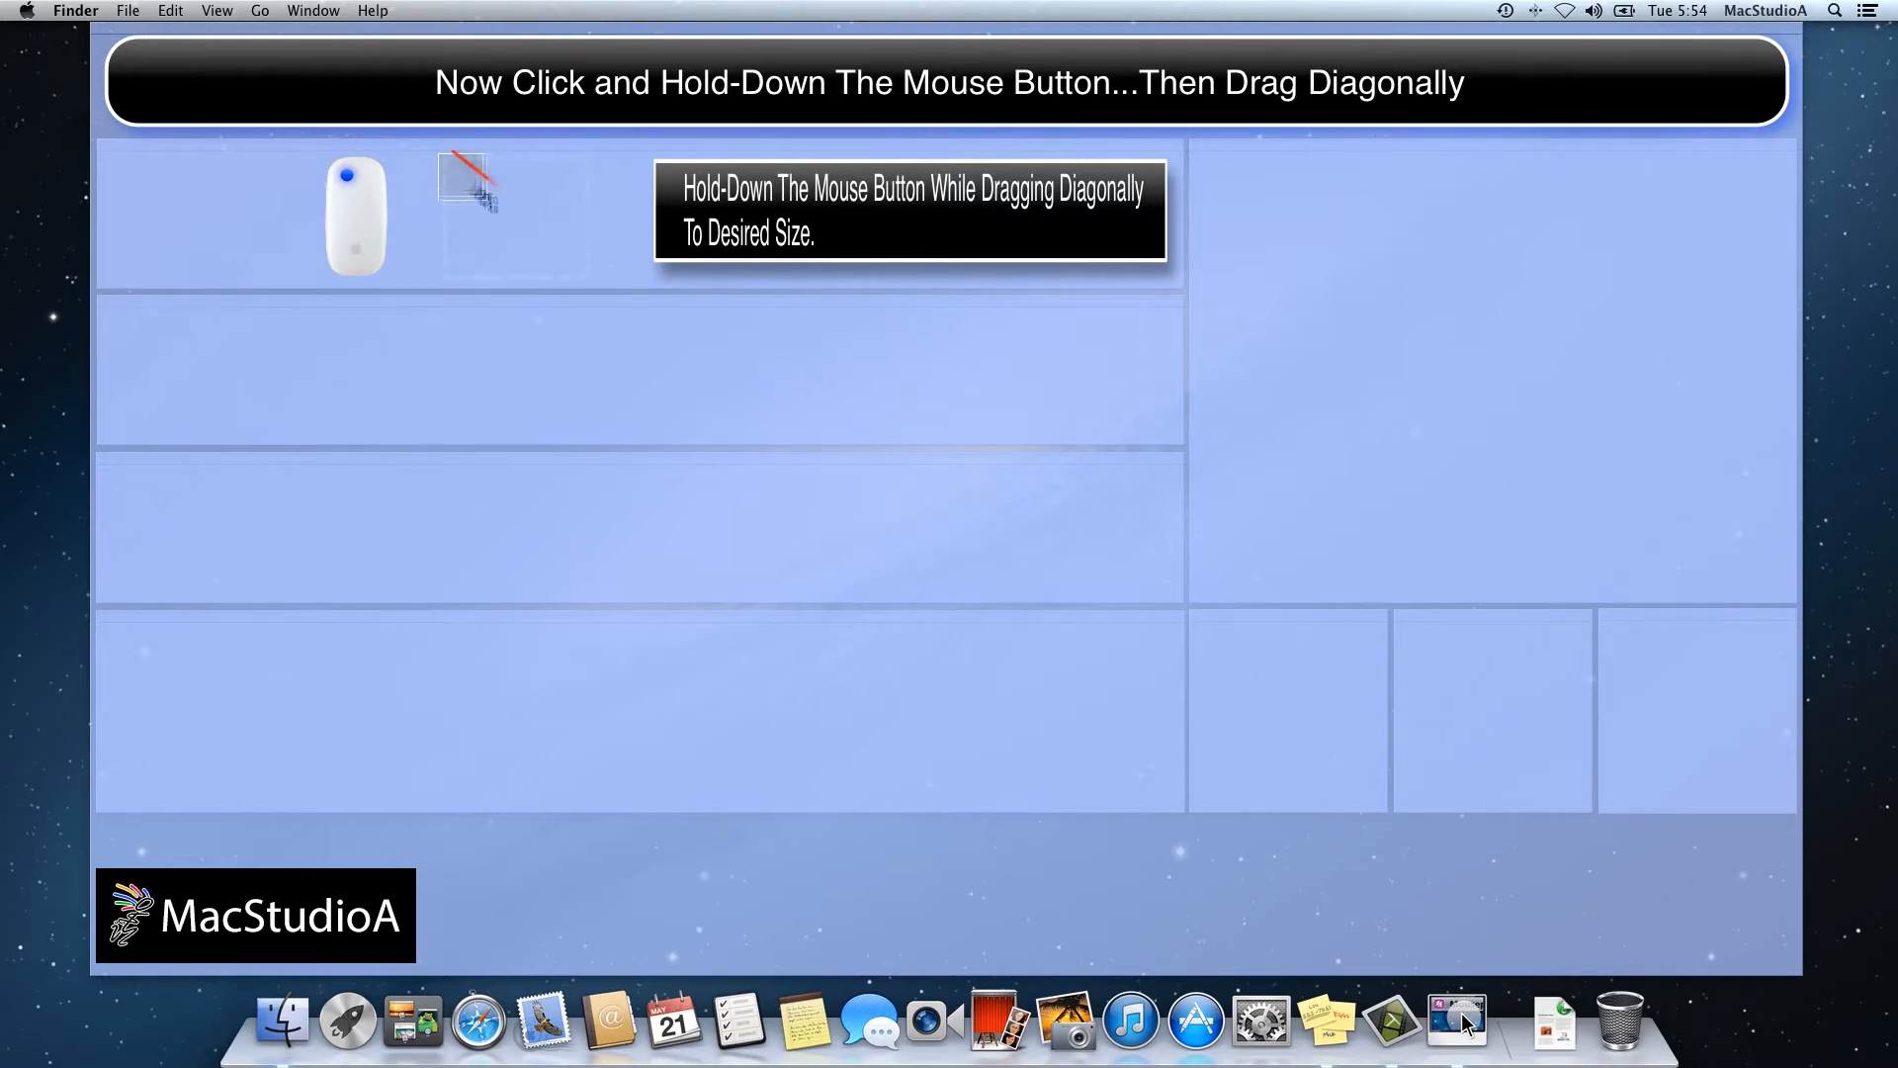
Drag a diagonal capture rectangle across the top row of the tutorial graphic.
left_click_drag(439, 154, 593, 281)
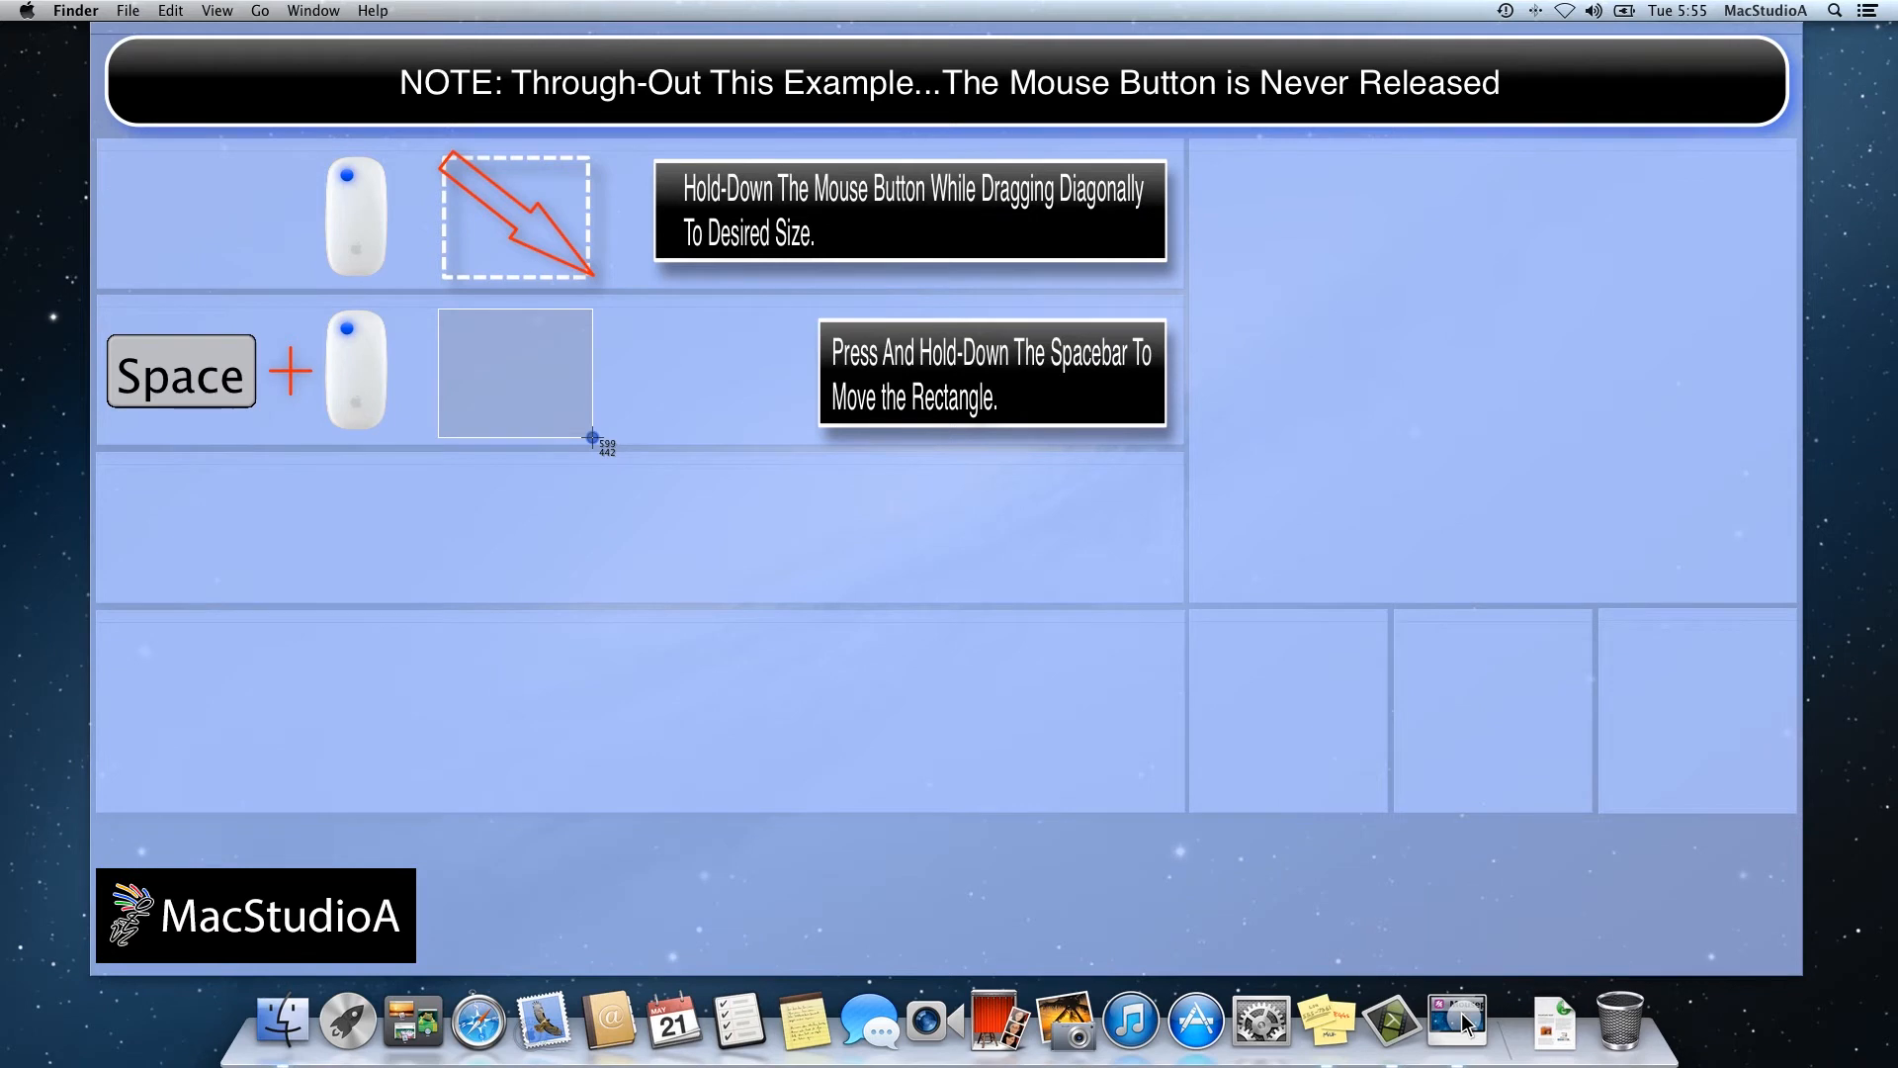
Move the capture rectangle with Space, then constrain it to horizontal resizing.
key("space")
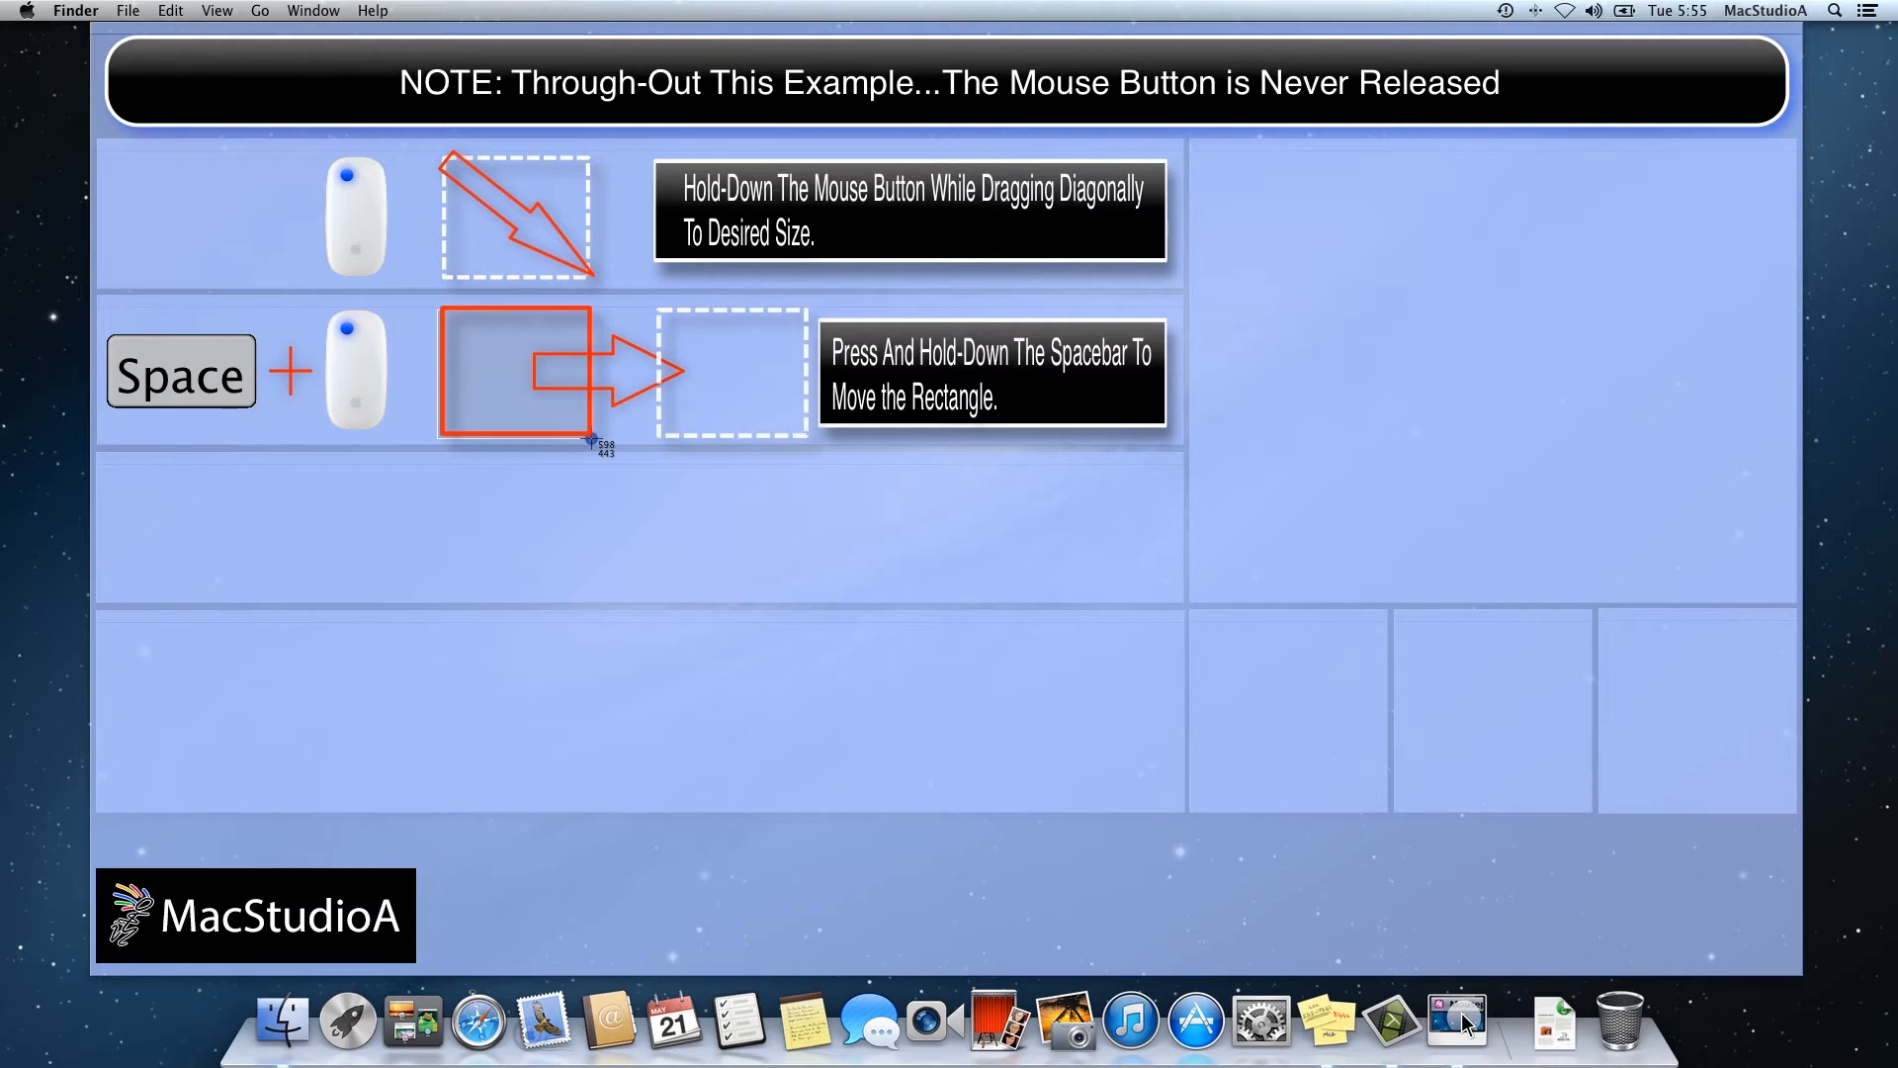
key("space")
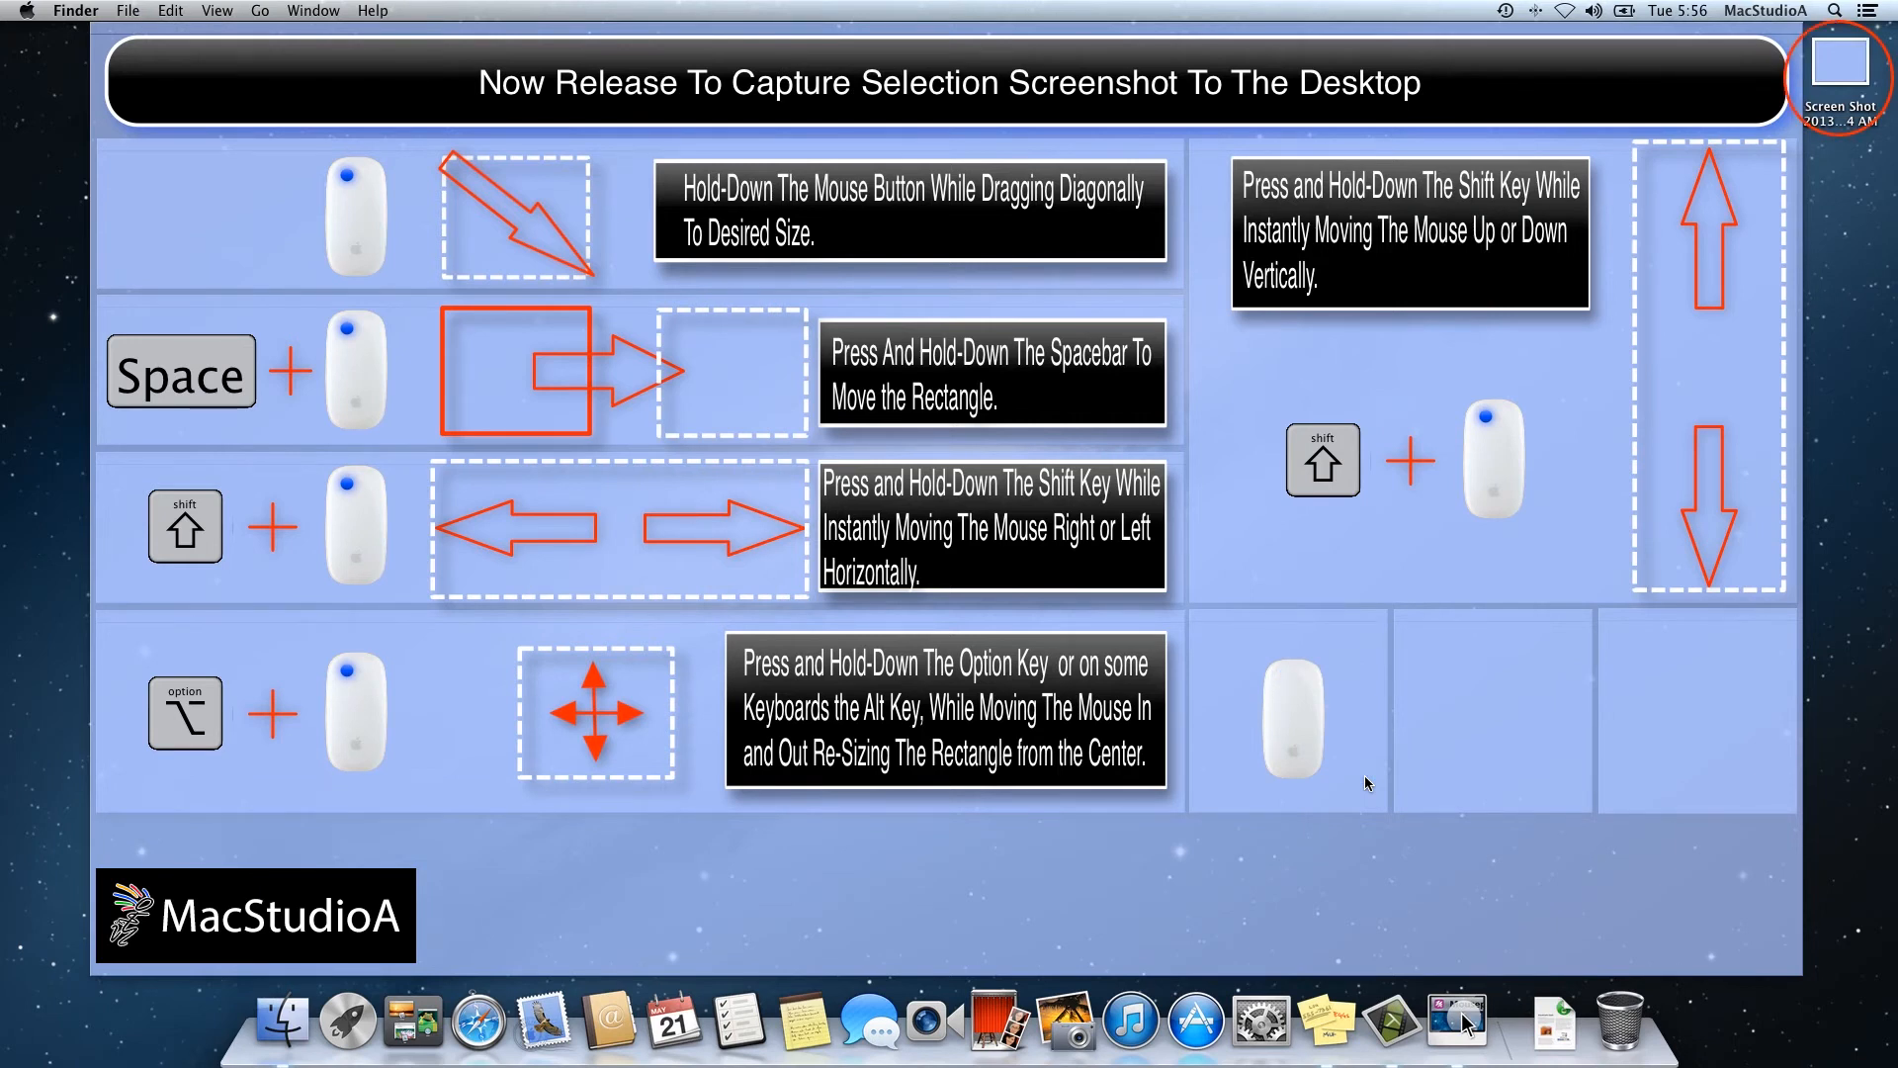
mouse_move(1358, 778)
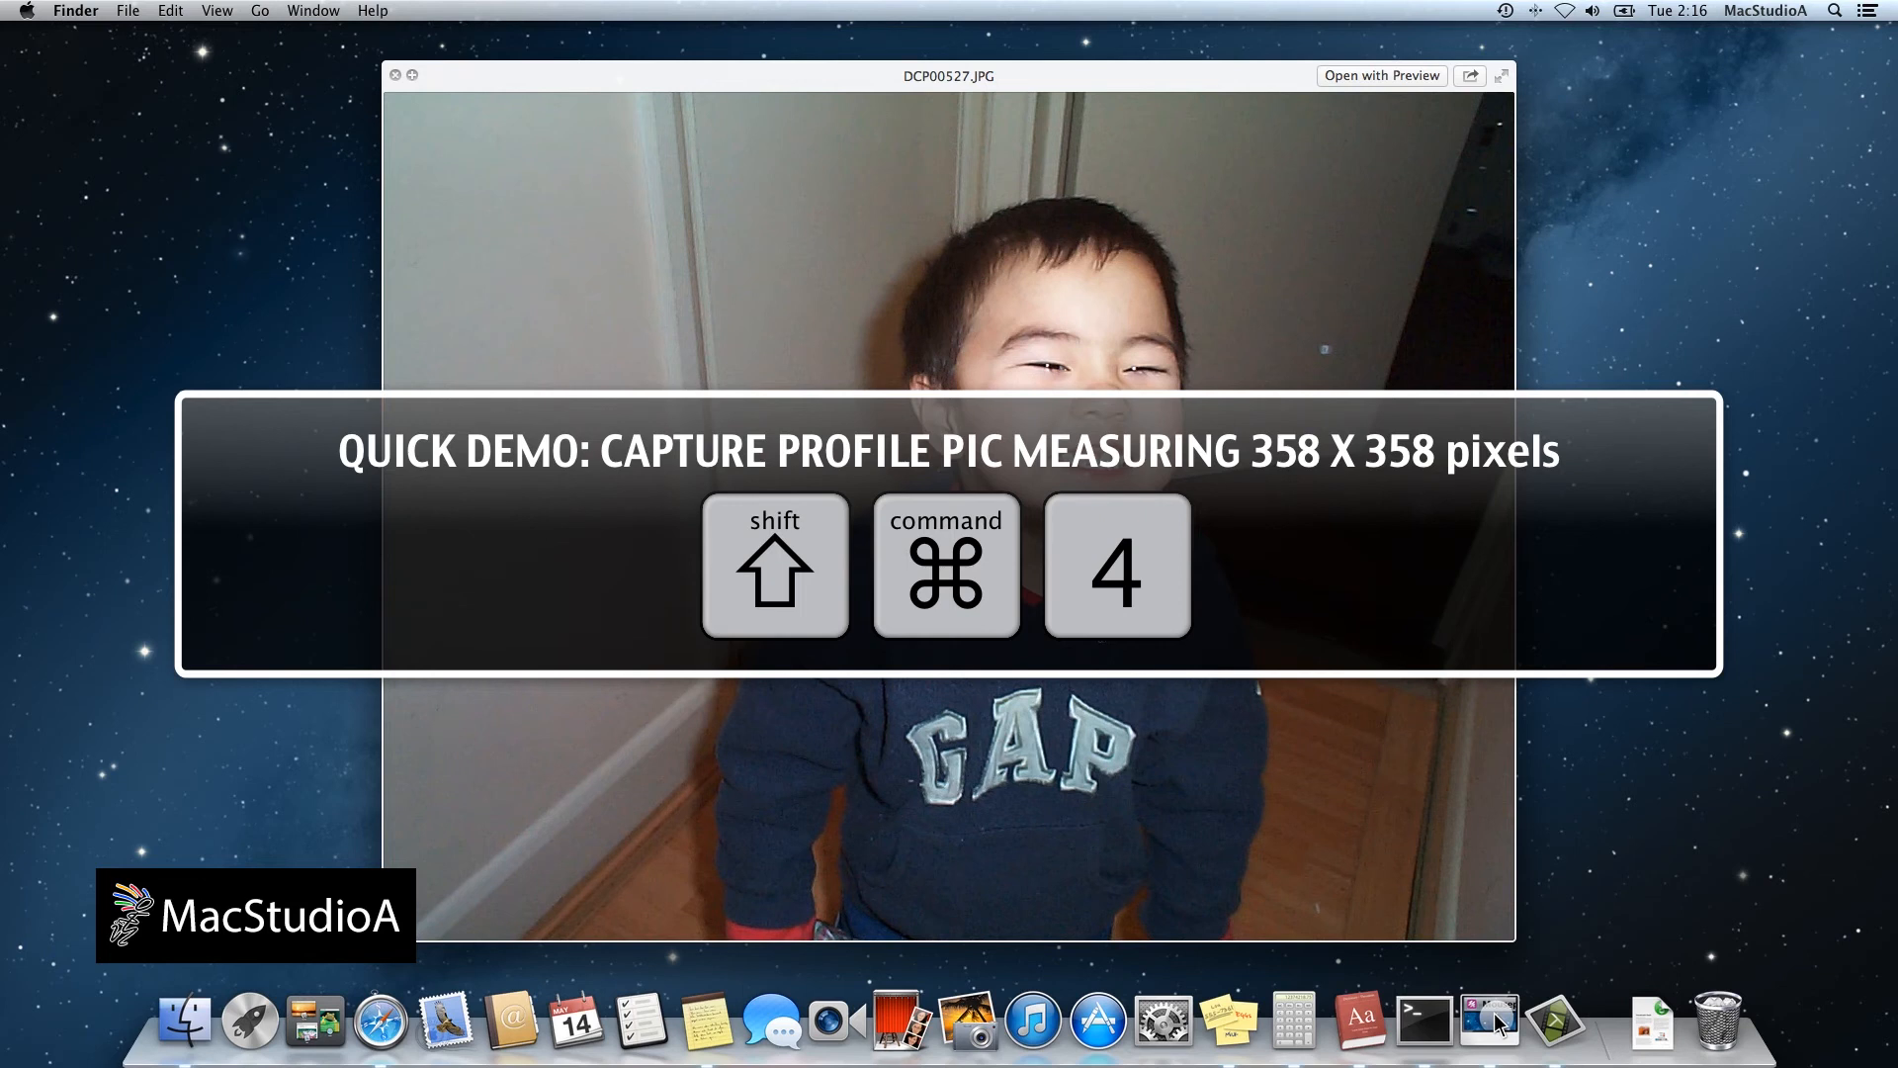
mouse_move(431, 145)
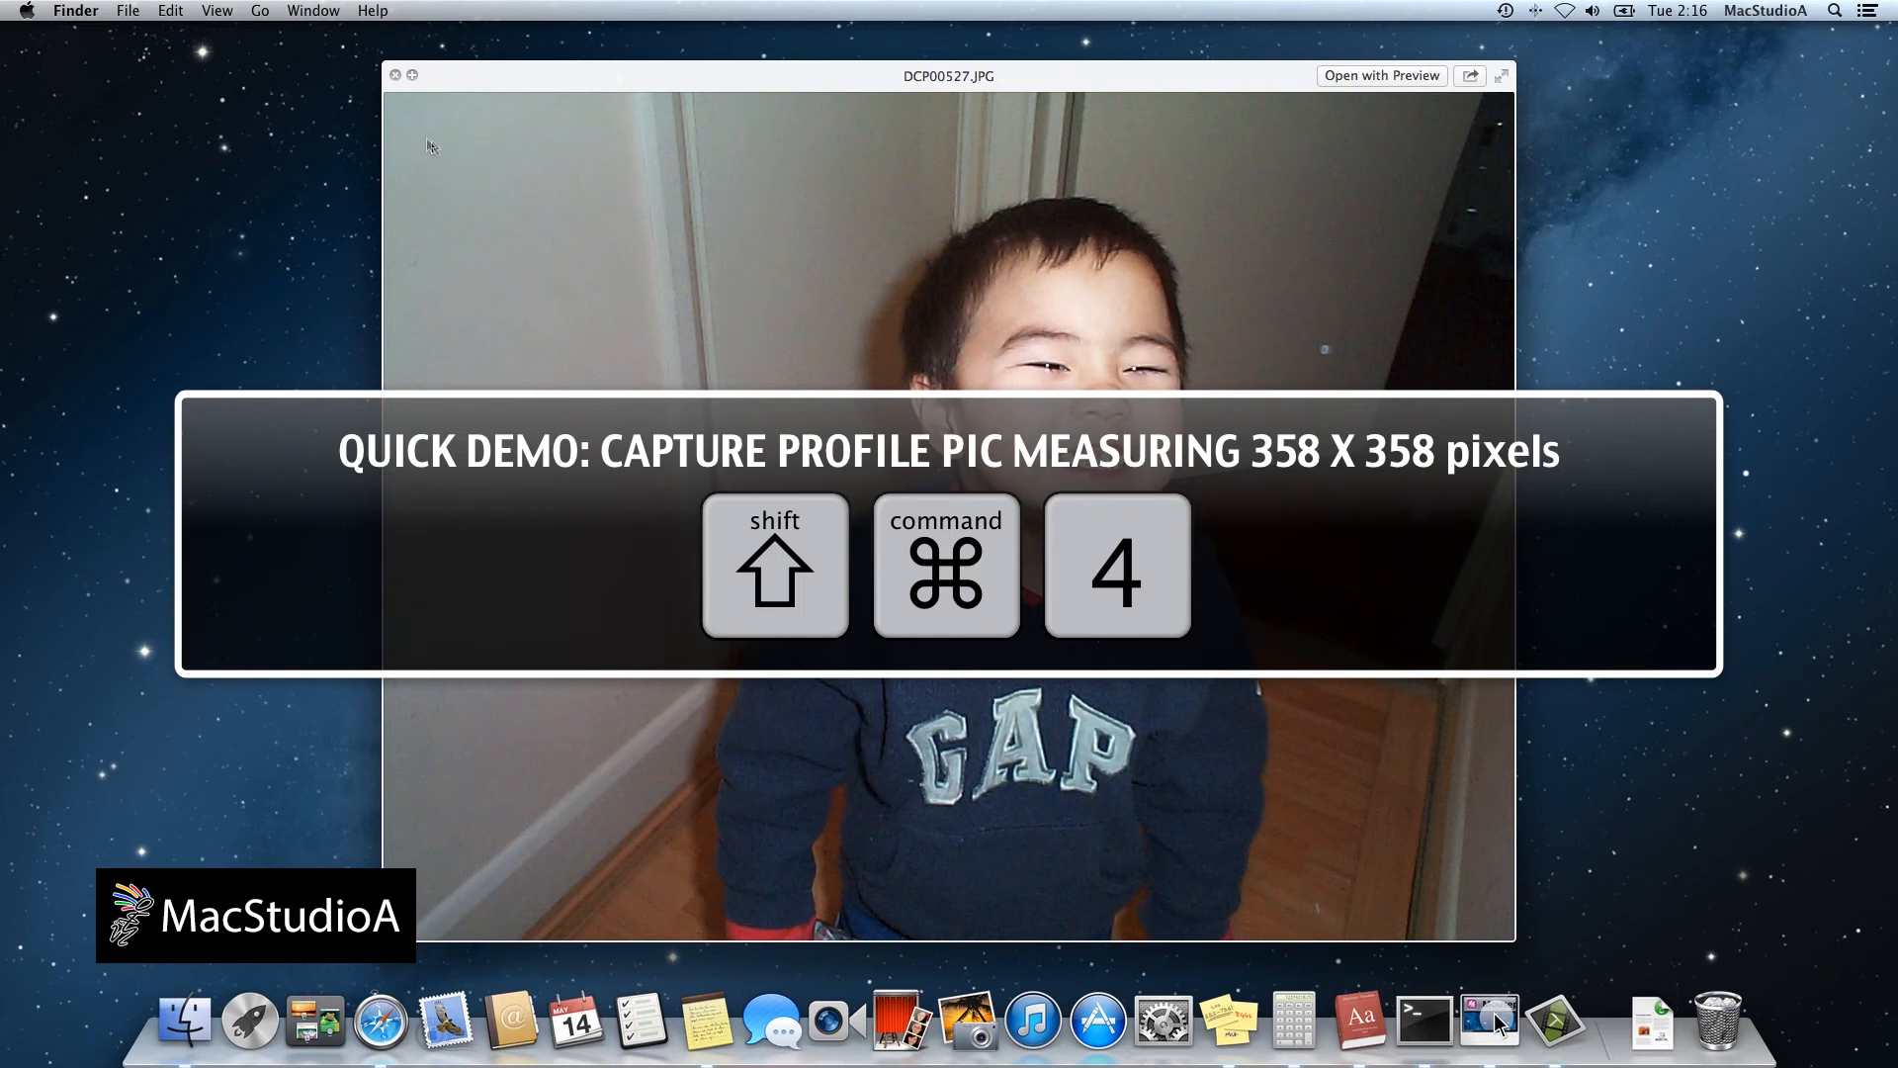
mouse_move(431, 142)
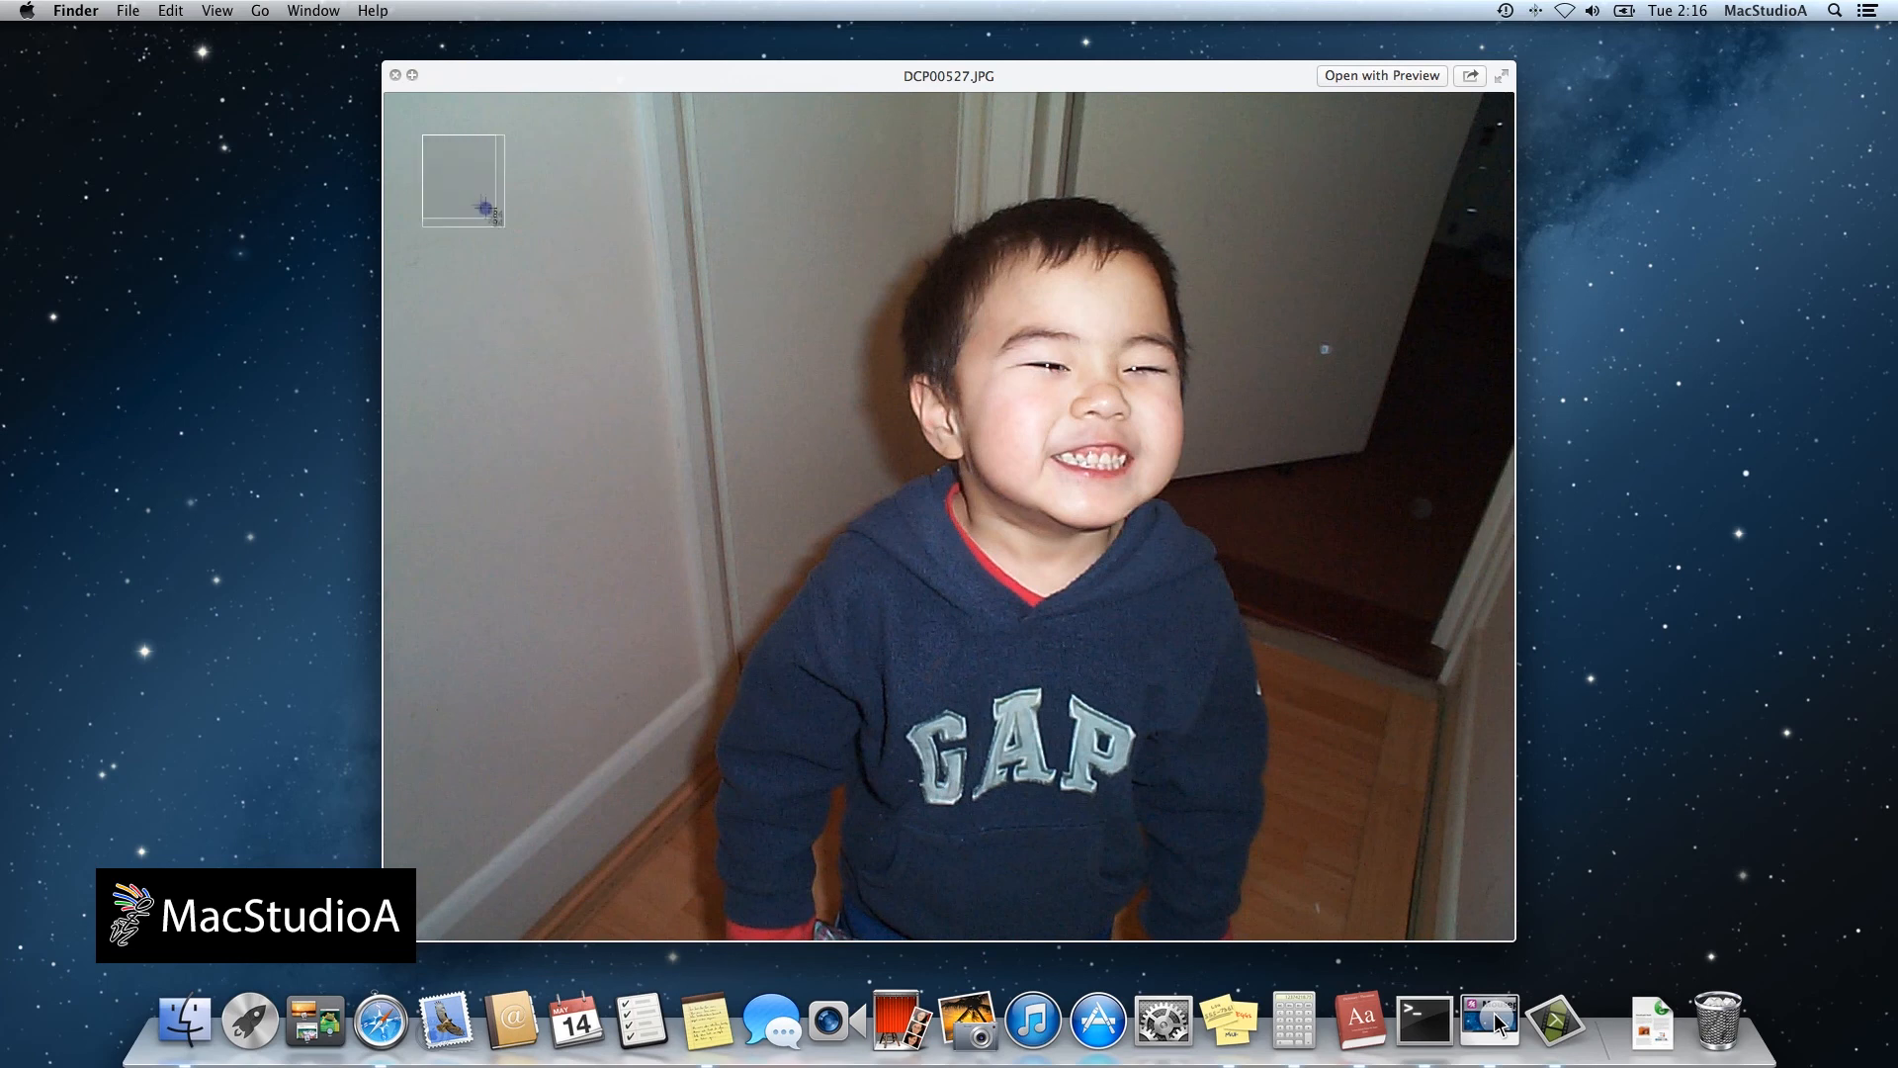
Capture a 358×358 square over the child's face and save it to the desktop.
left_click_drag(485, 212, 783, 497)
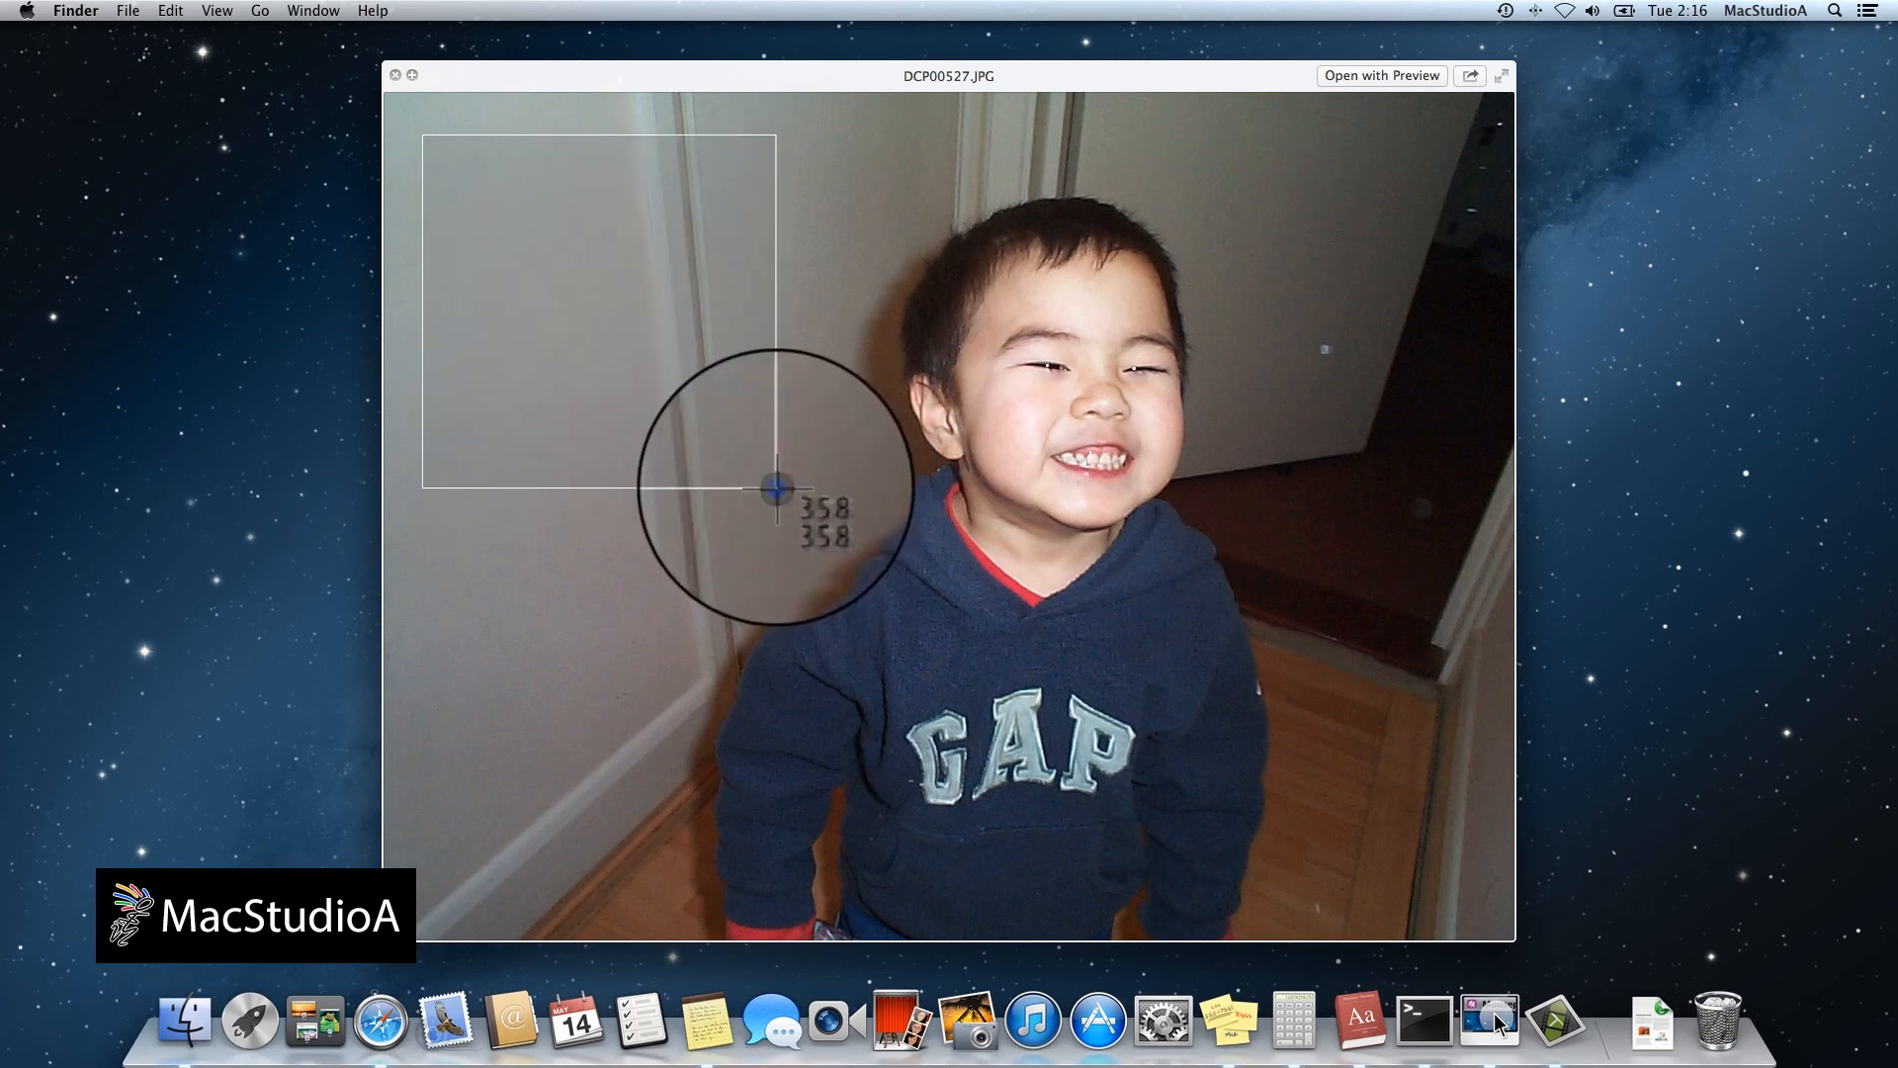
key("space")
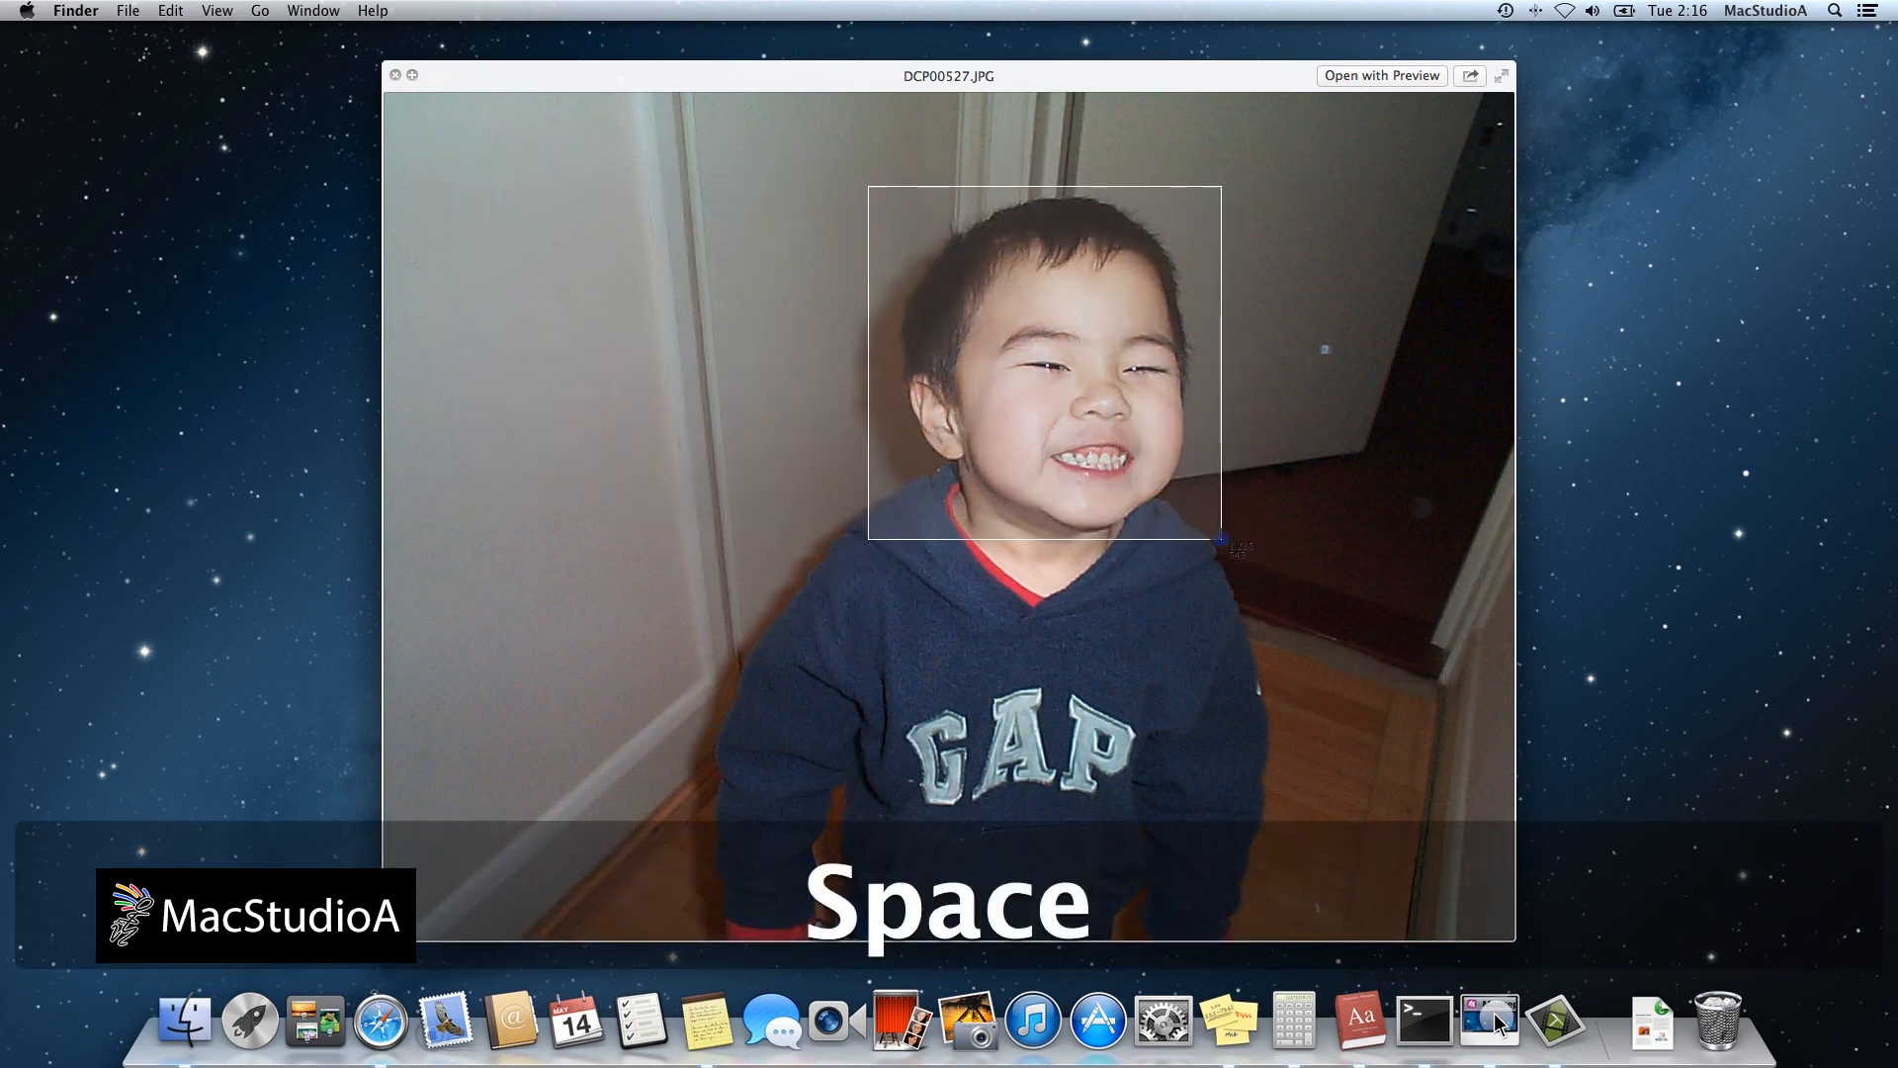
key("space")
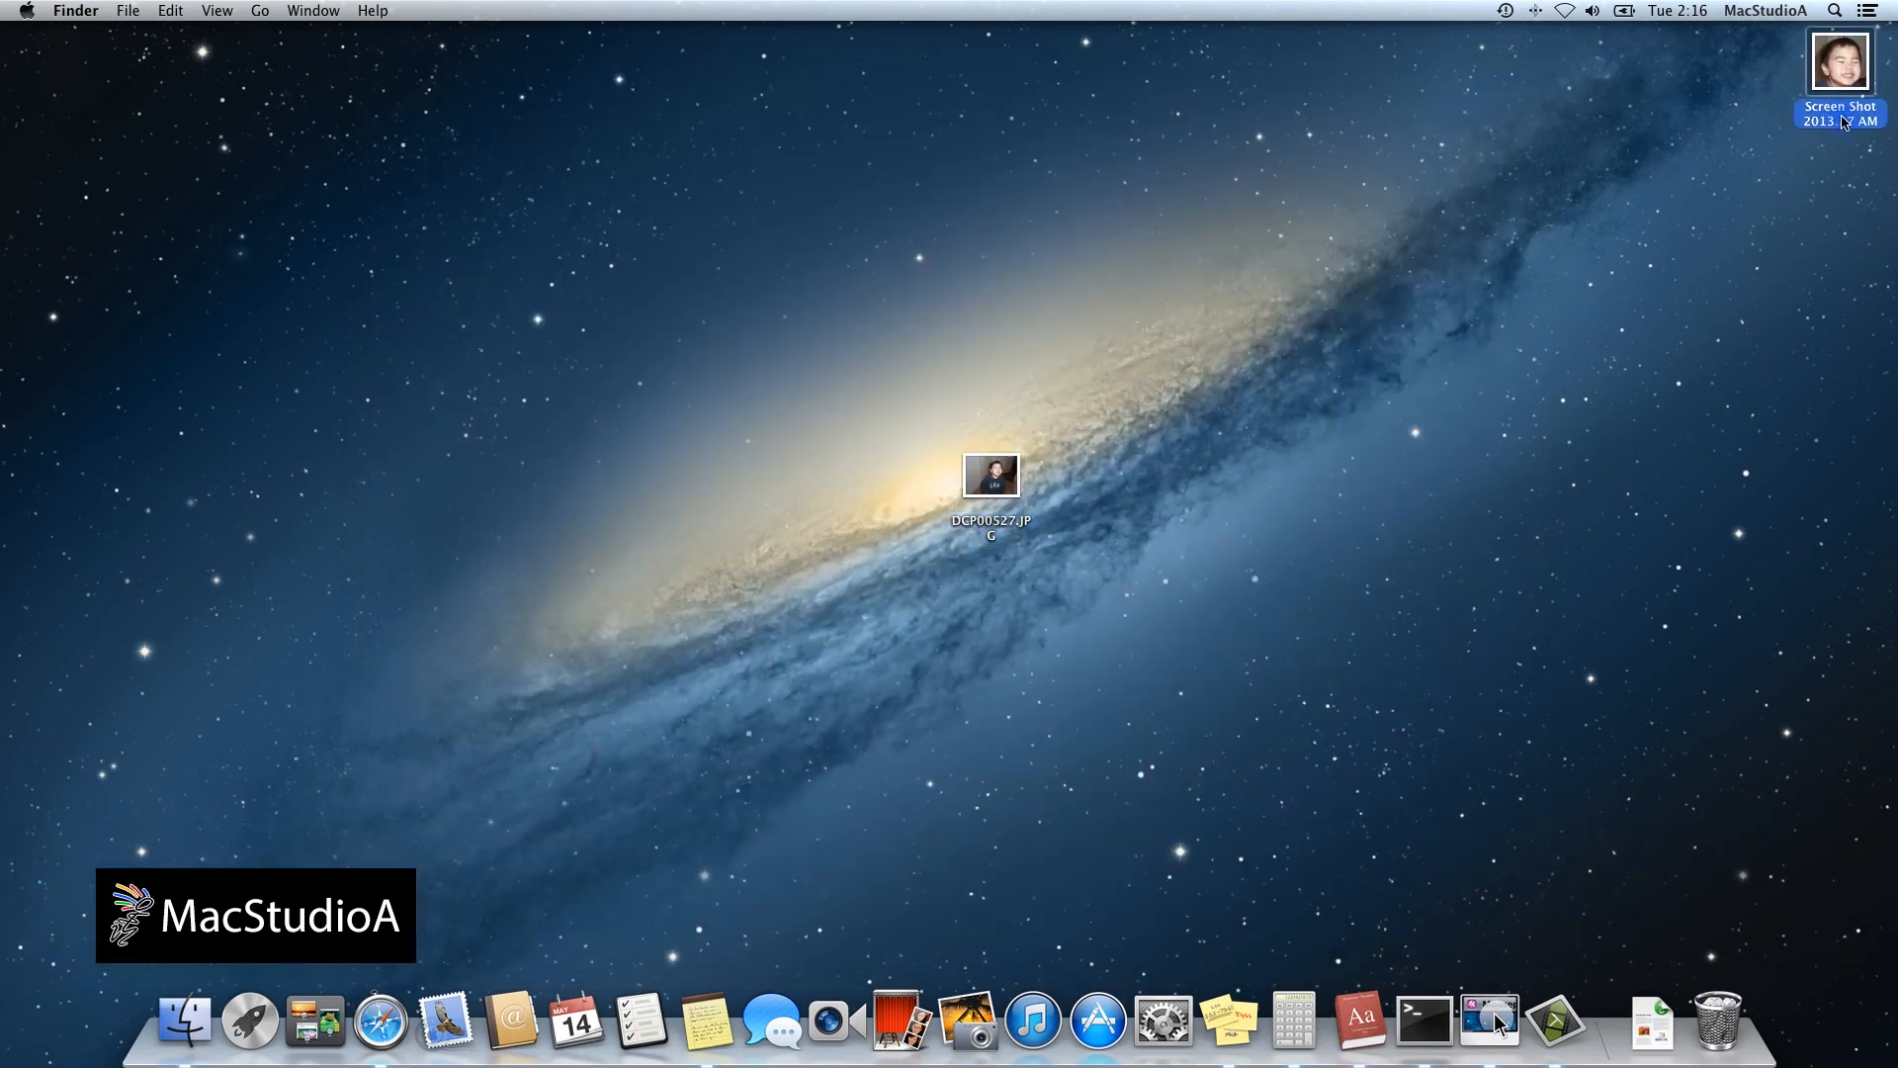
Check with Get Info that the face screenshot is 358×358, then close Info.
right_click(1838, 60)
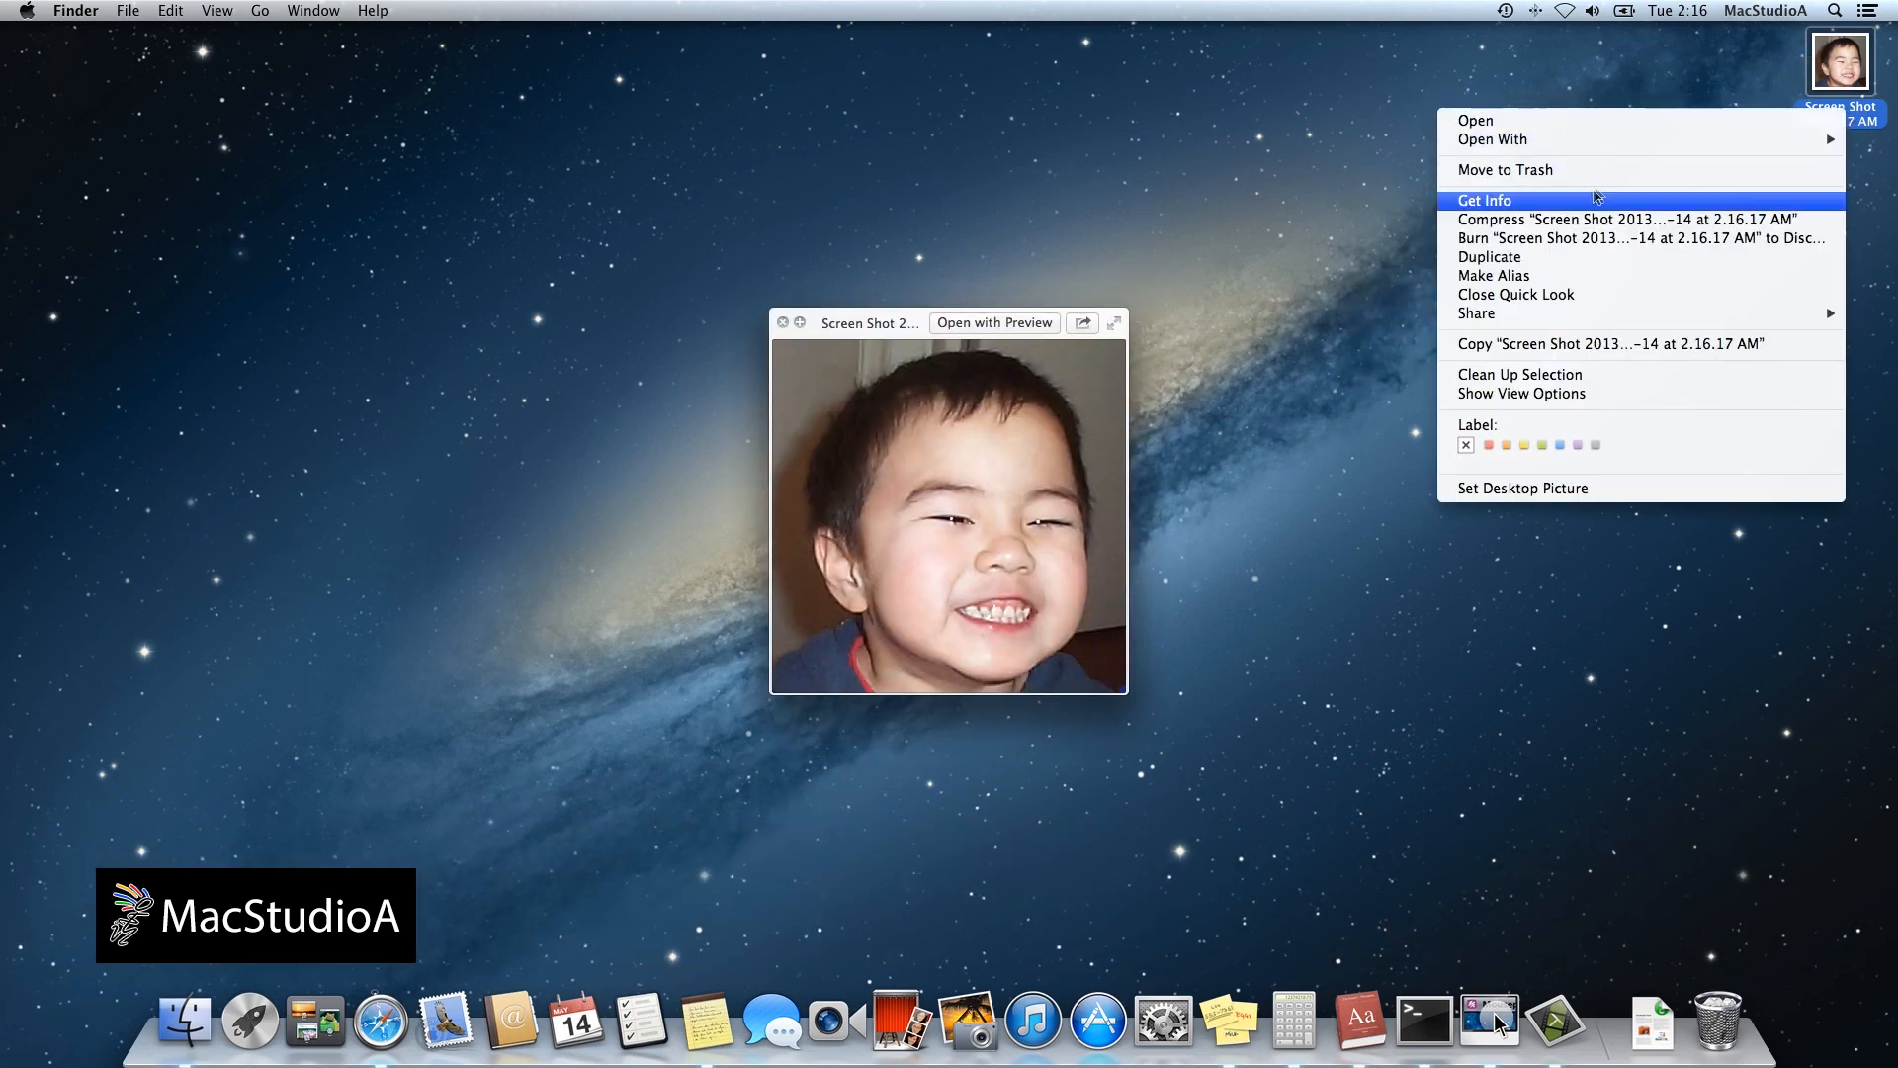
left_click(1483, 200)
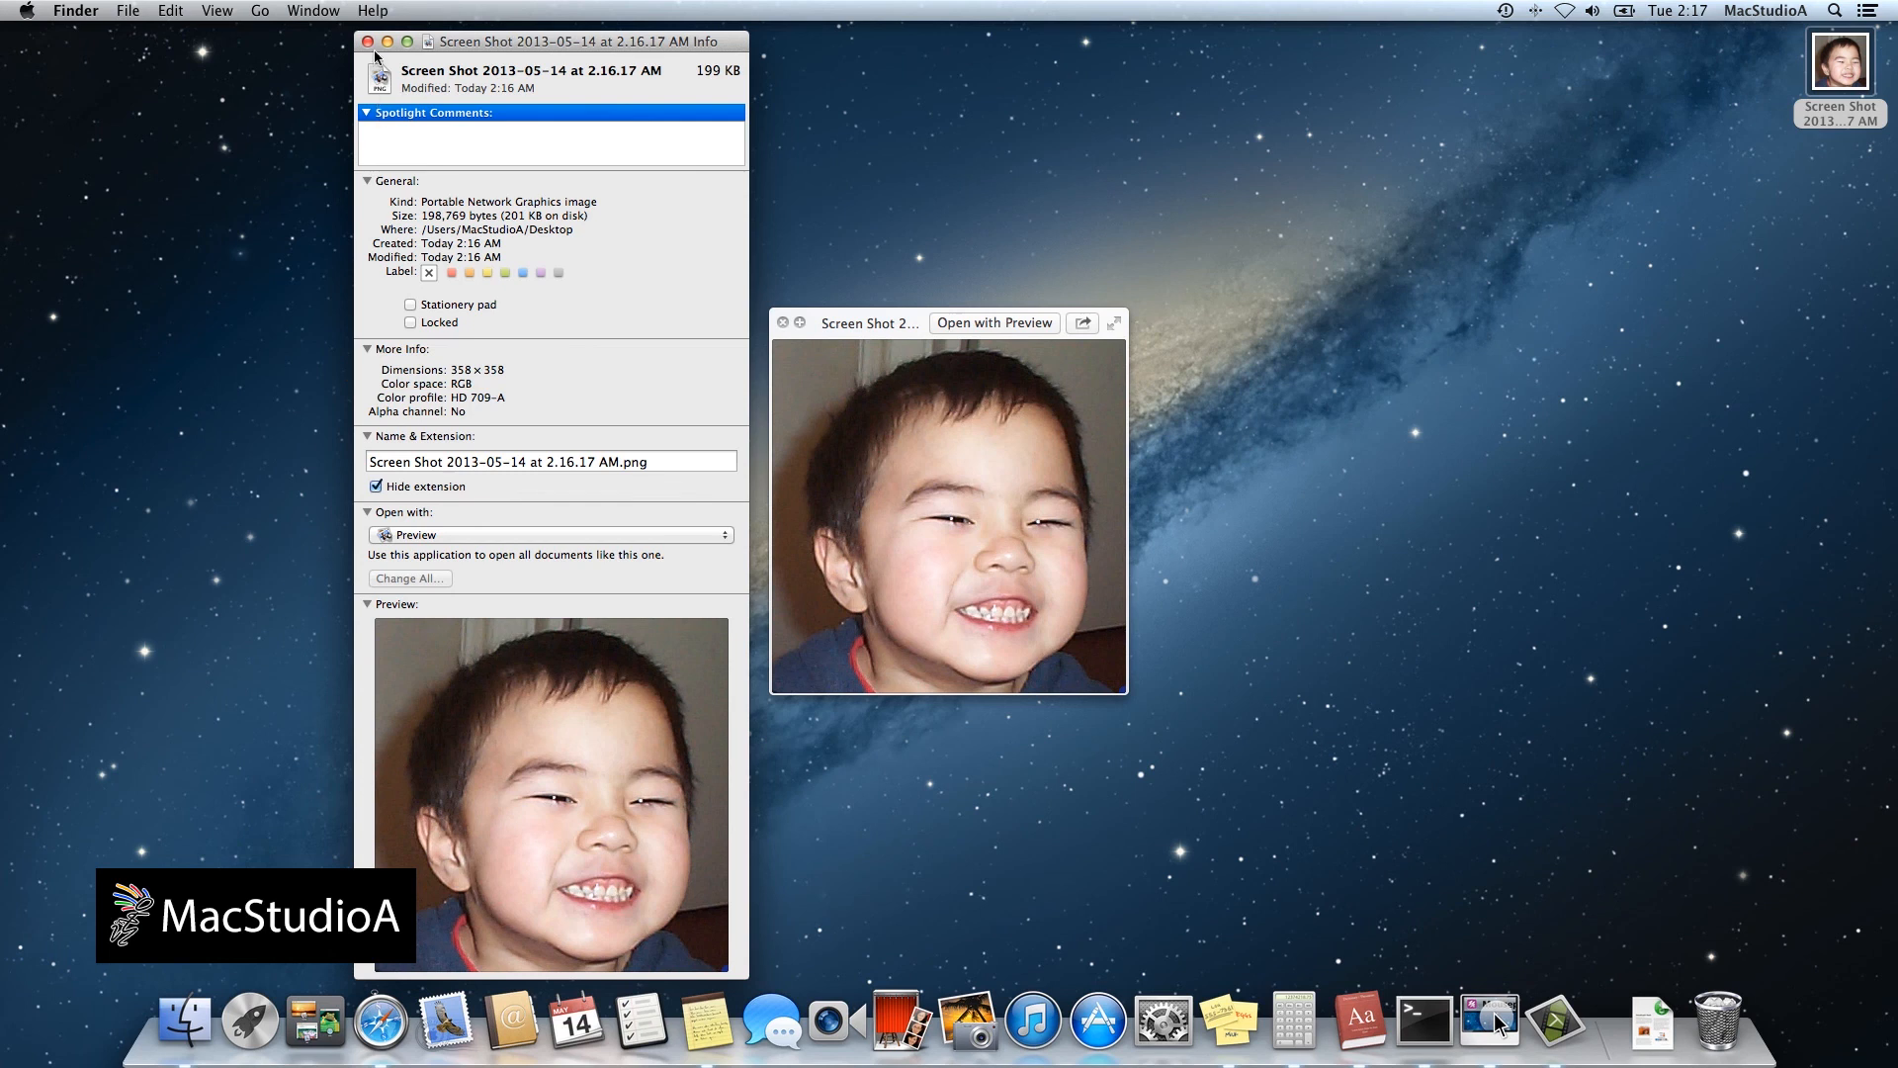
left_click(367, 40)
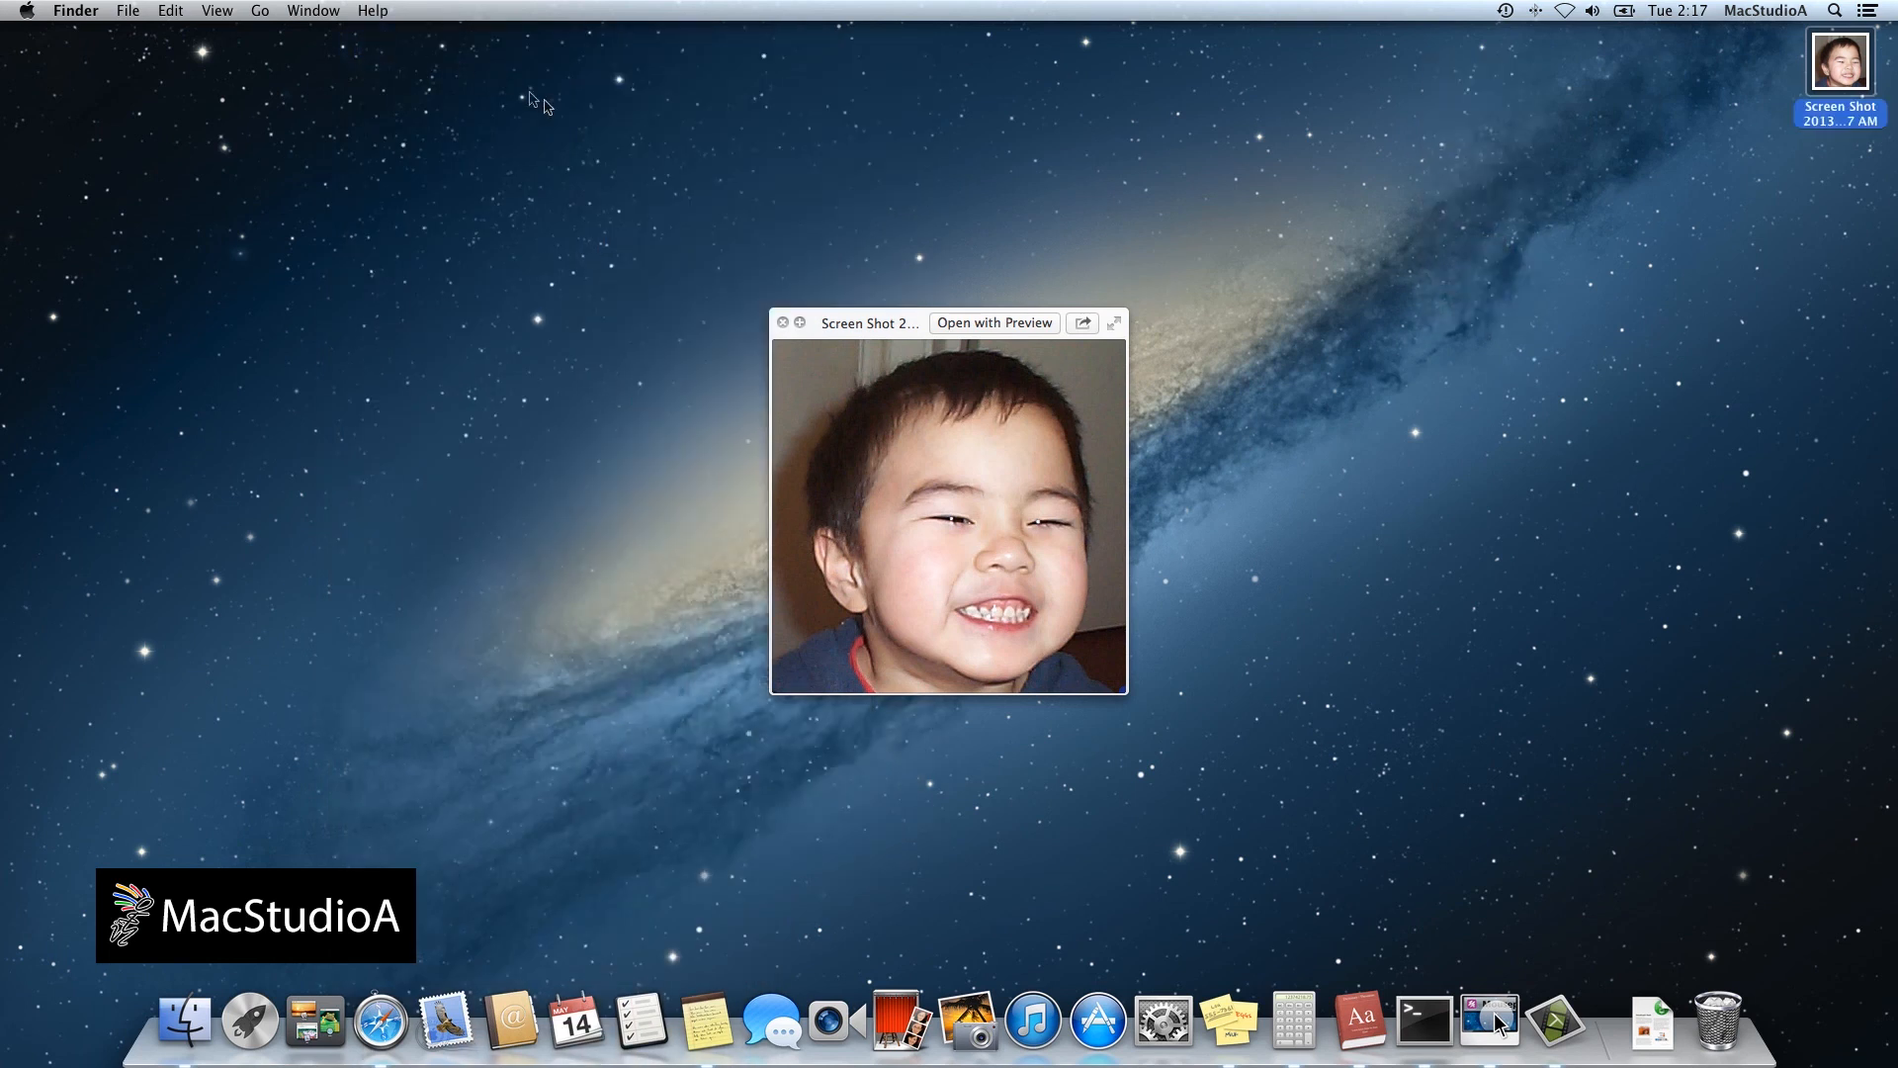